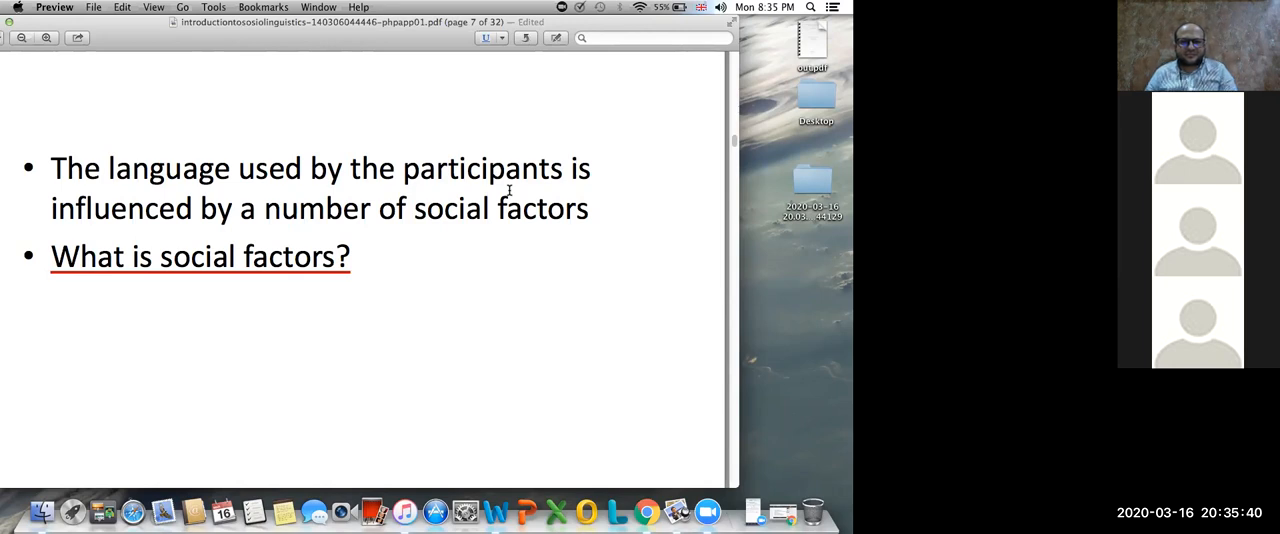
pyautogui.moveTo(476, 200)
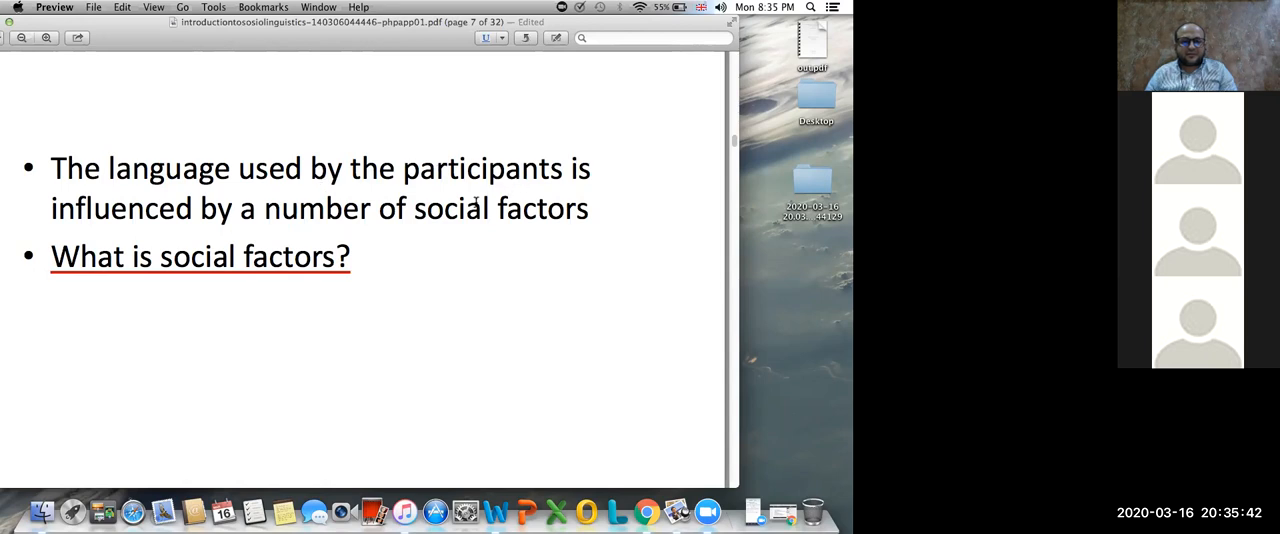
pyautogui.moveTo(464, 220)
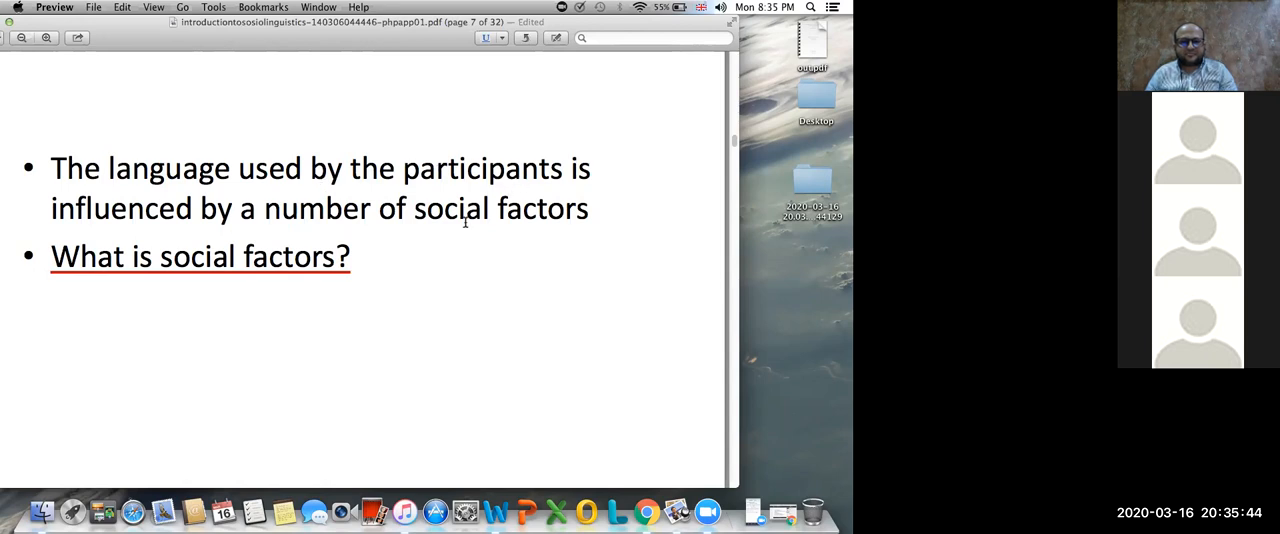
# - Scroll the lecture PDF from page 7 down to page 8's Social Factors slide
pyautogui.scroll(-3)
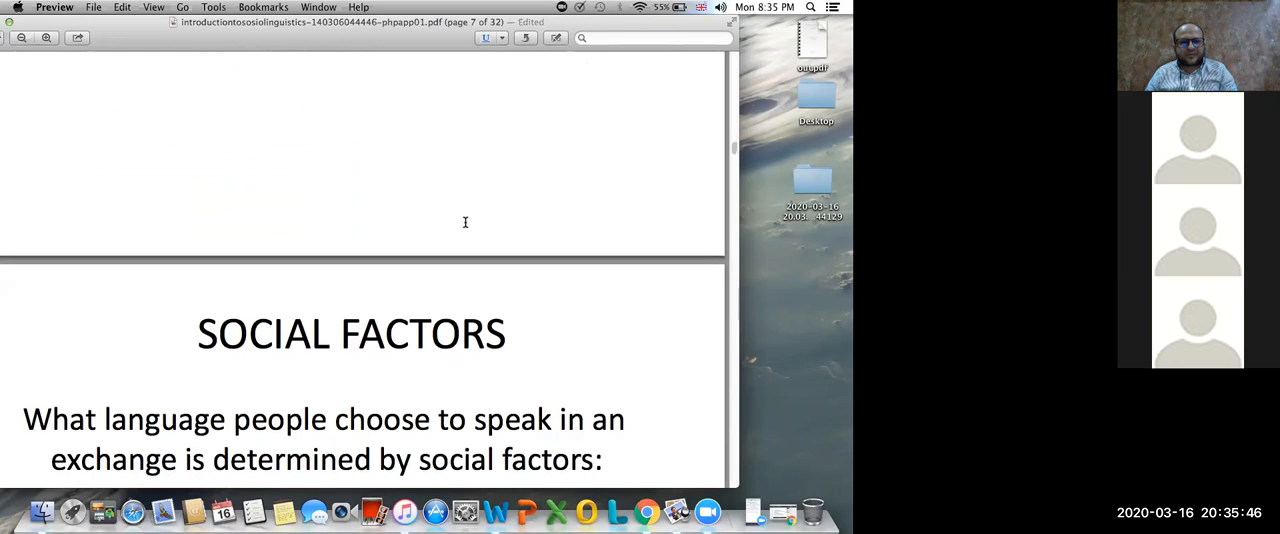
pyautogui.scroll(-3)
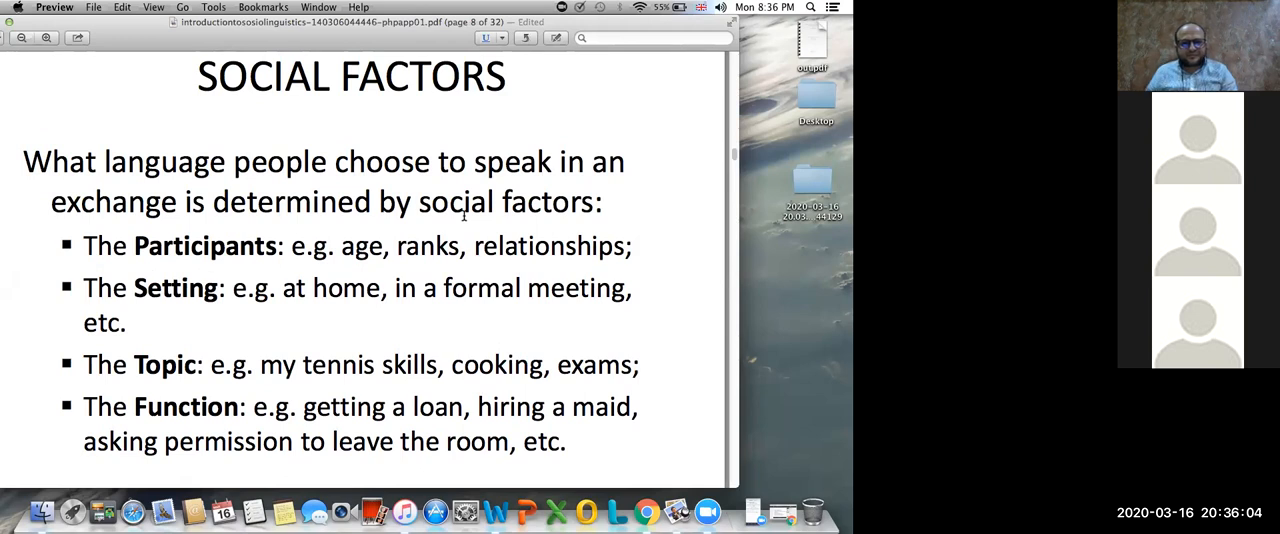
pyautogui.moveTo(373, 278)
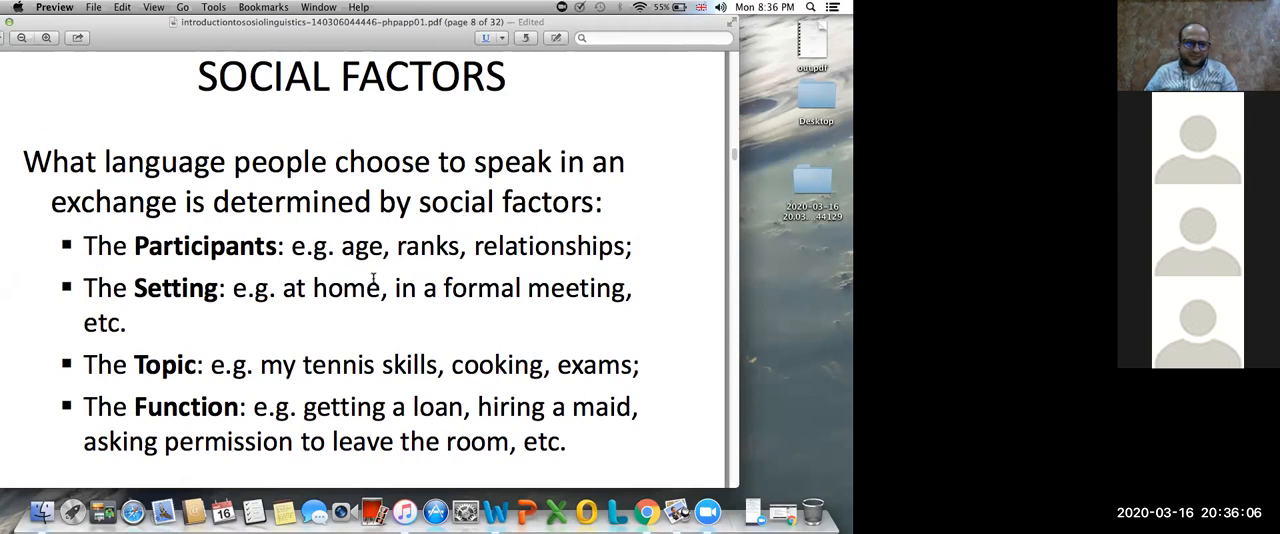
# - Highlight the SOCIAL FACTORS heading in green, then reopen the markup styles for underlining
pyautogui.scroll(-3)
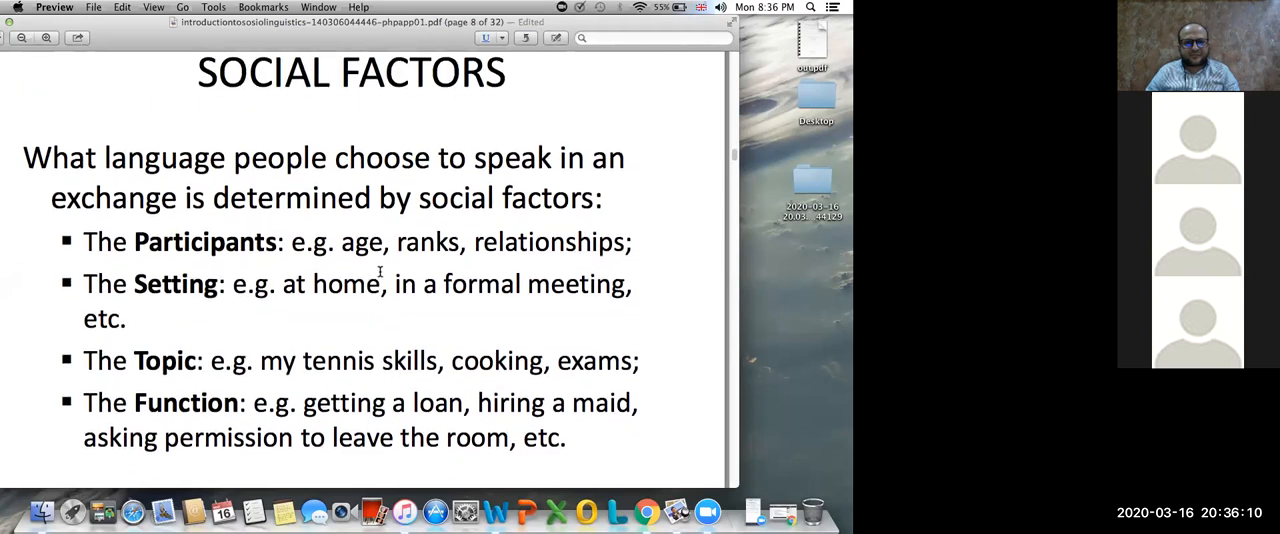
pyautogui.scroll(-3)
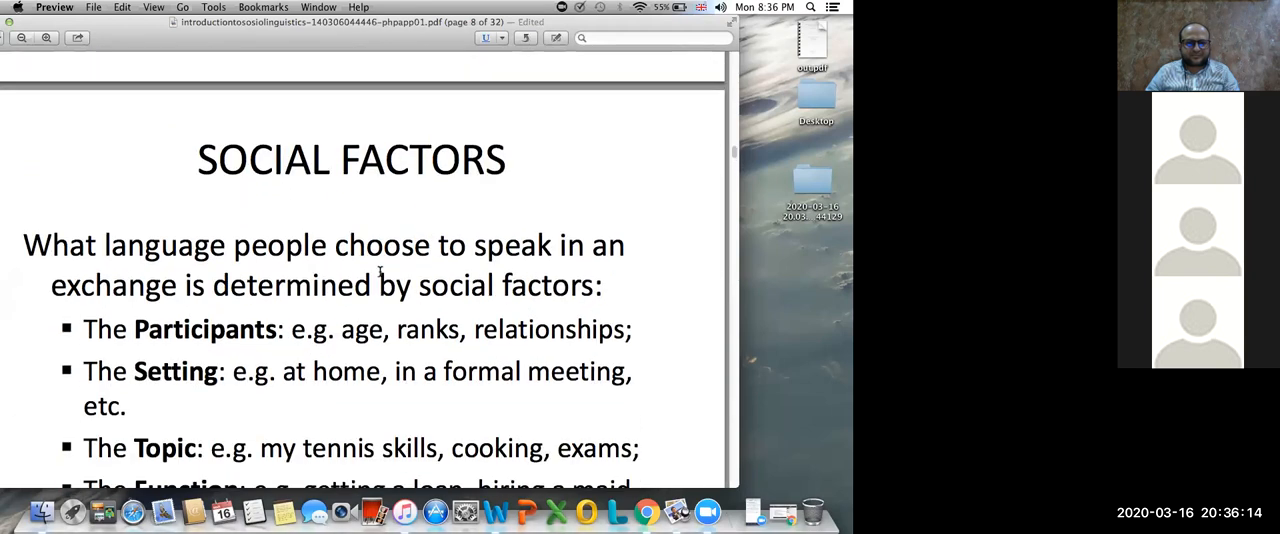
pyautogui.scroll(-3)
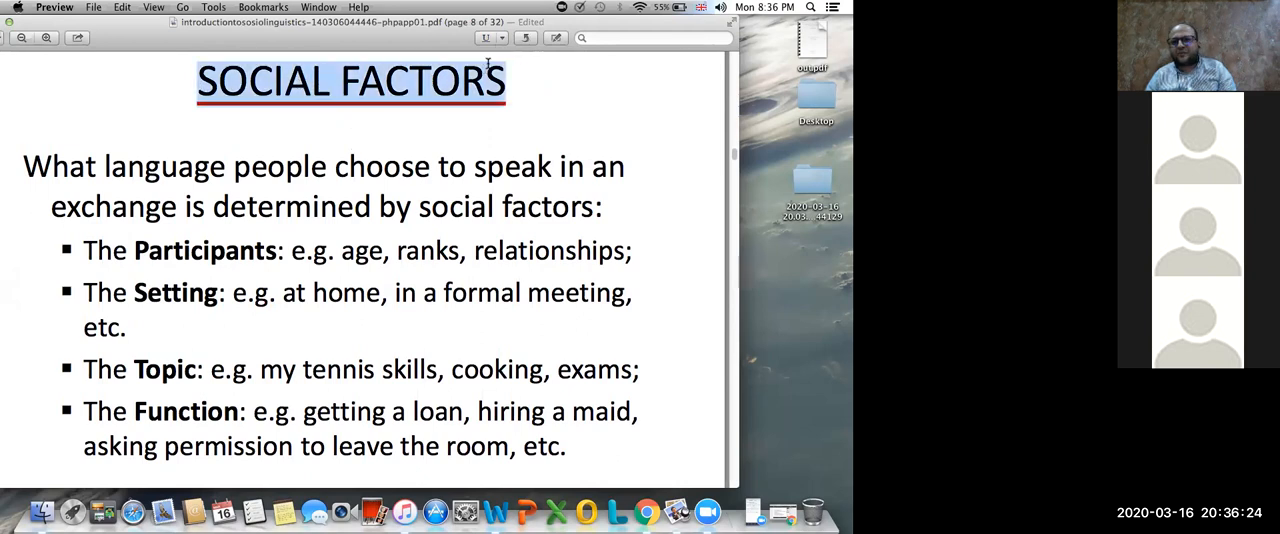
pyautogui.click(487, 38)
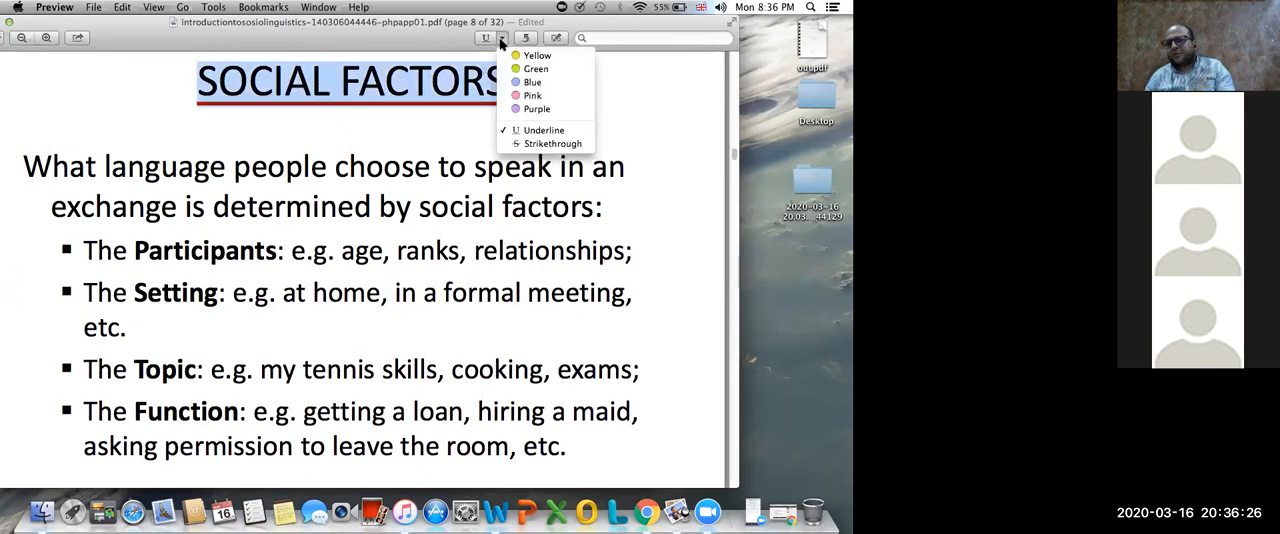
pyautogui.click(537, 55)
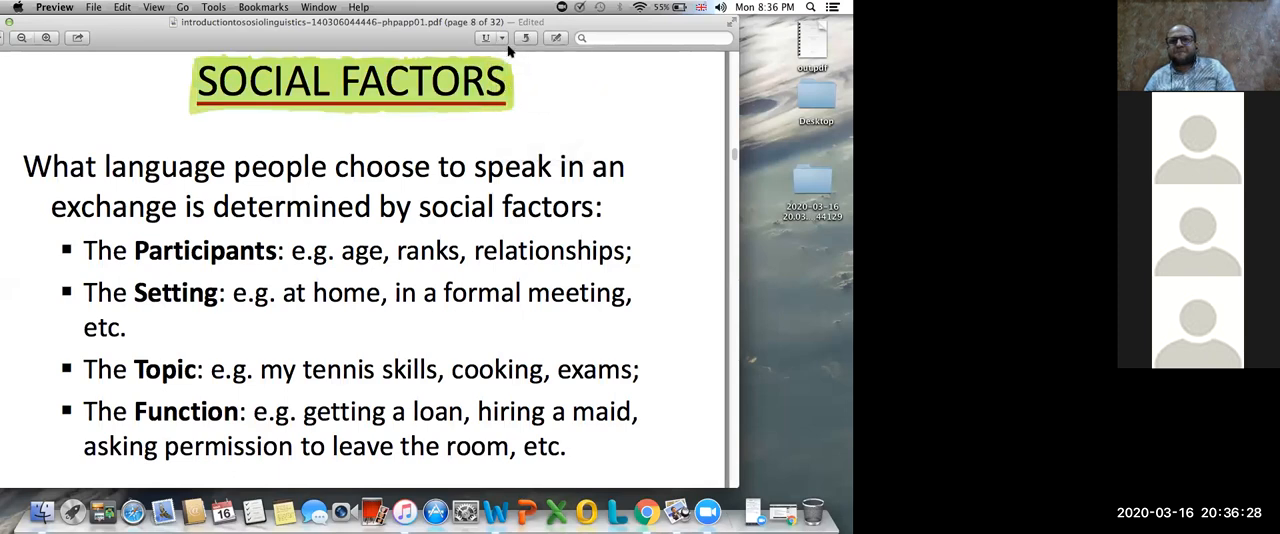
pyautogui.click(486, 38)
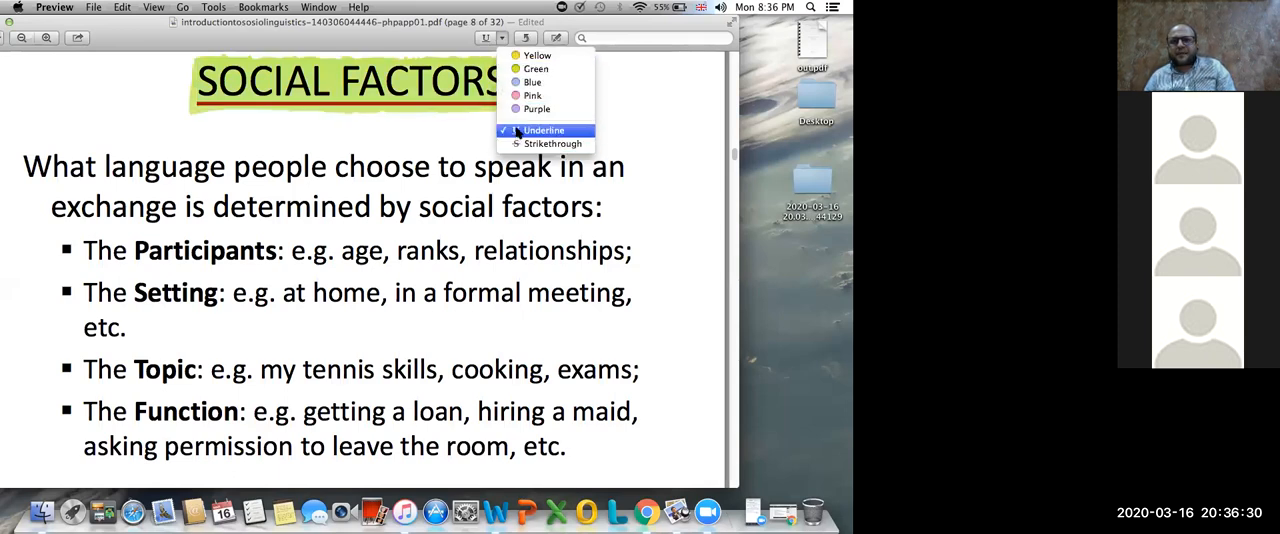
pyautogui.moveTo(552, 143)
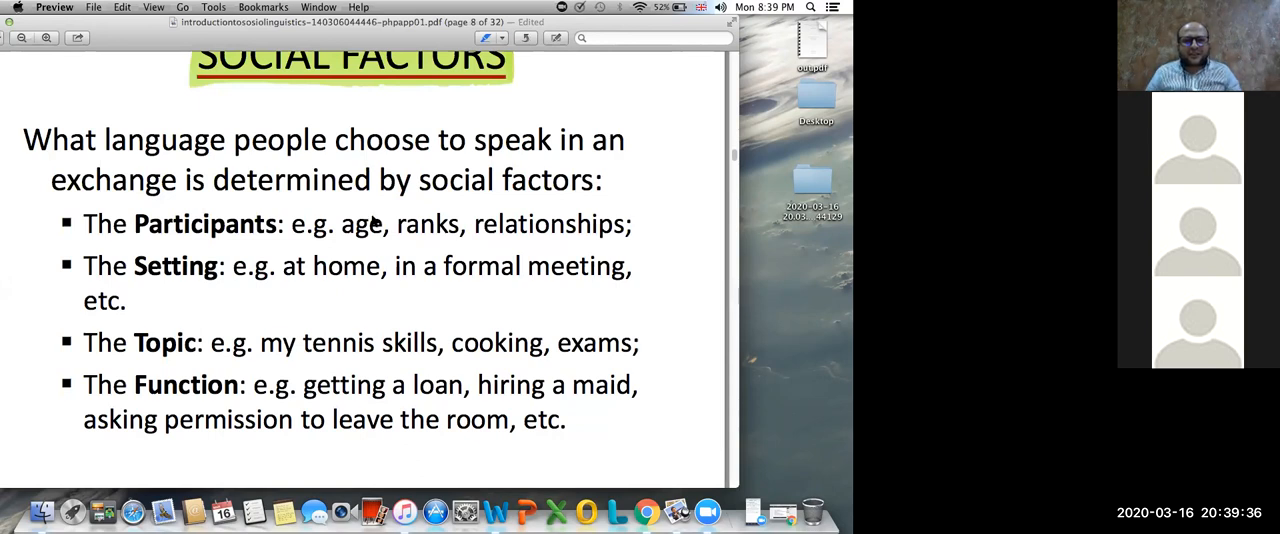
pyautogui.moveTo(505, 283)
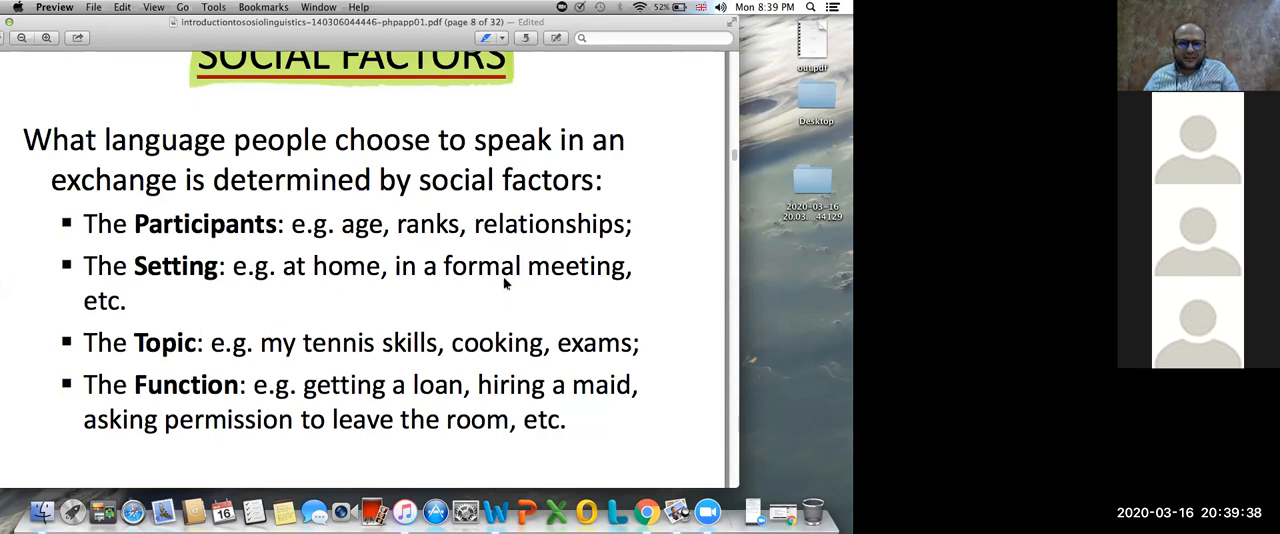
pyautogui.moveTo(519, 304)
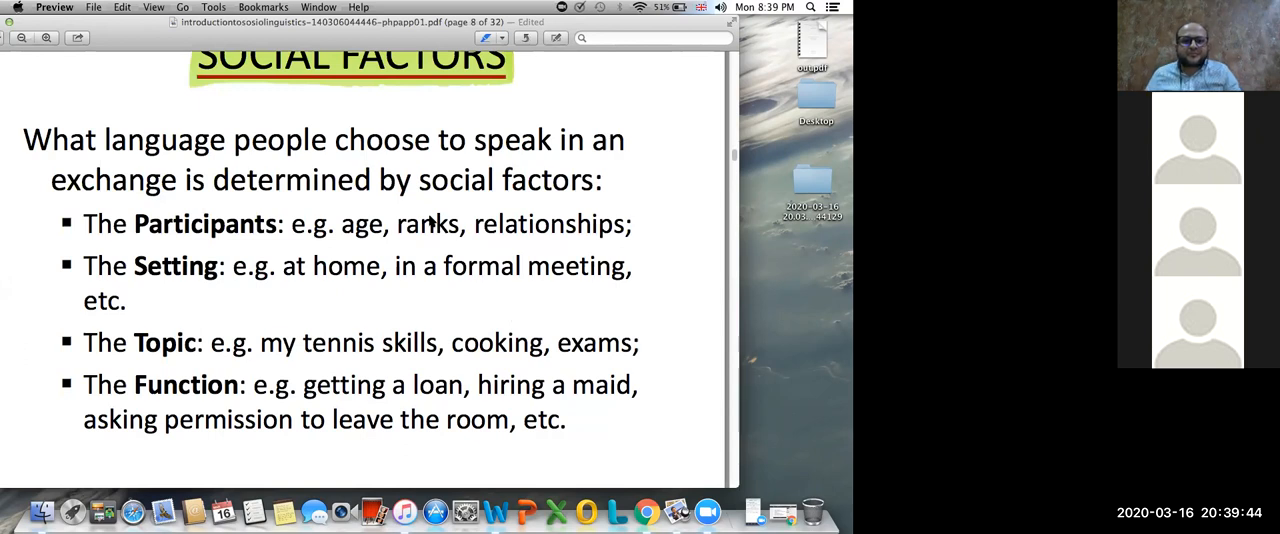
pyautogui.moveTo(528, 301)
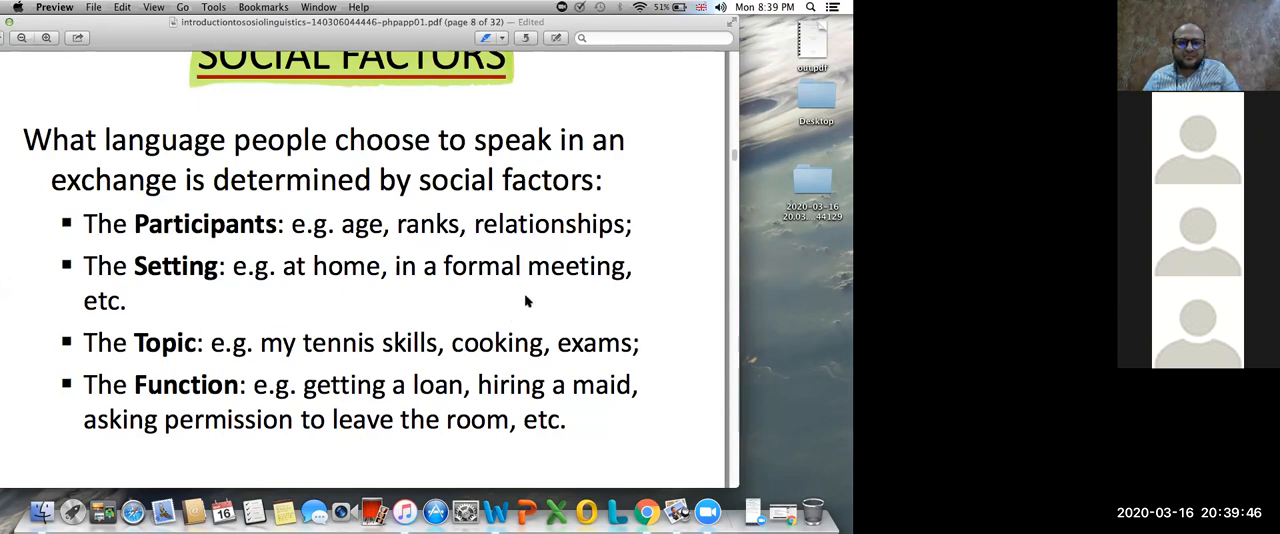
pyautogui.moveTo(437, 213)
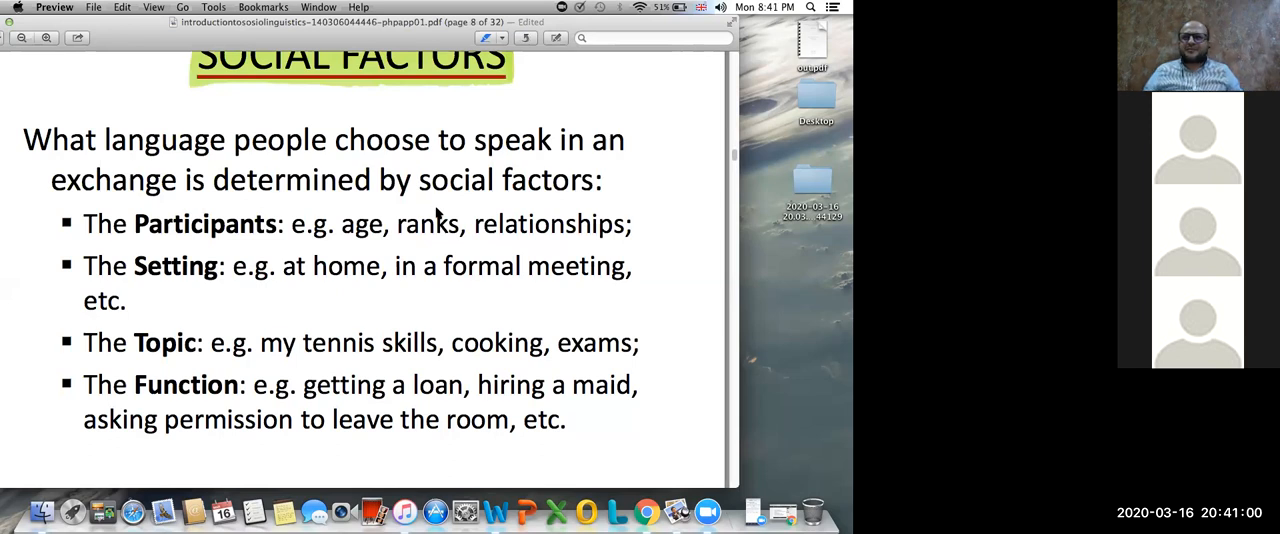
pyautogui.moveTo(843, 71)
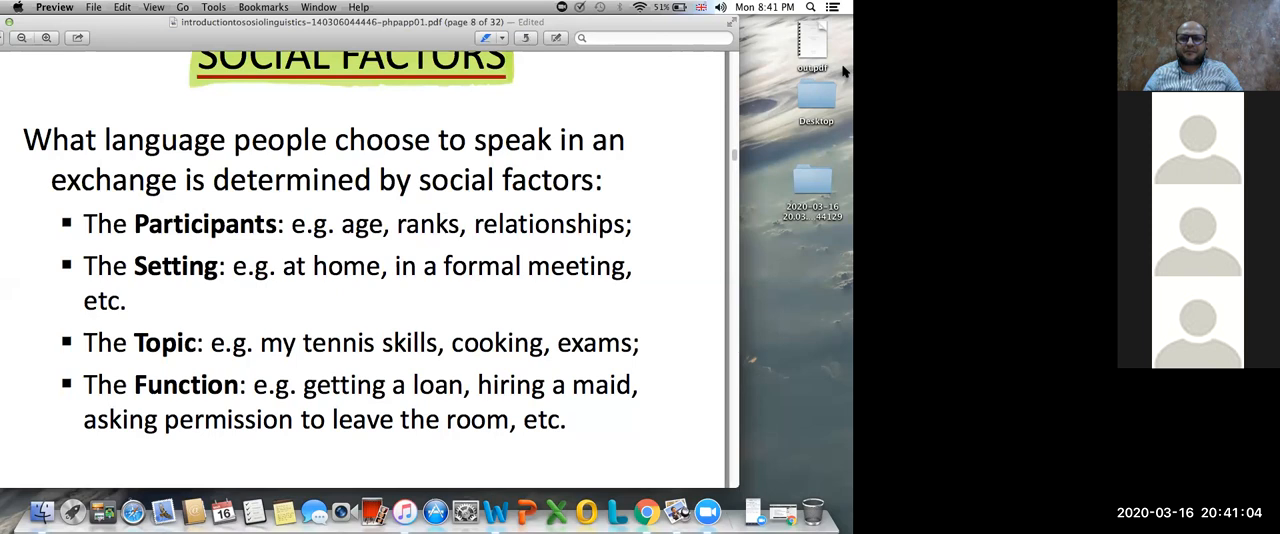
pyautogui.moveTo(813, 111)
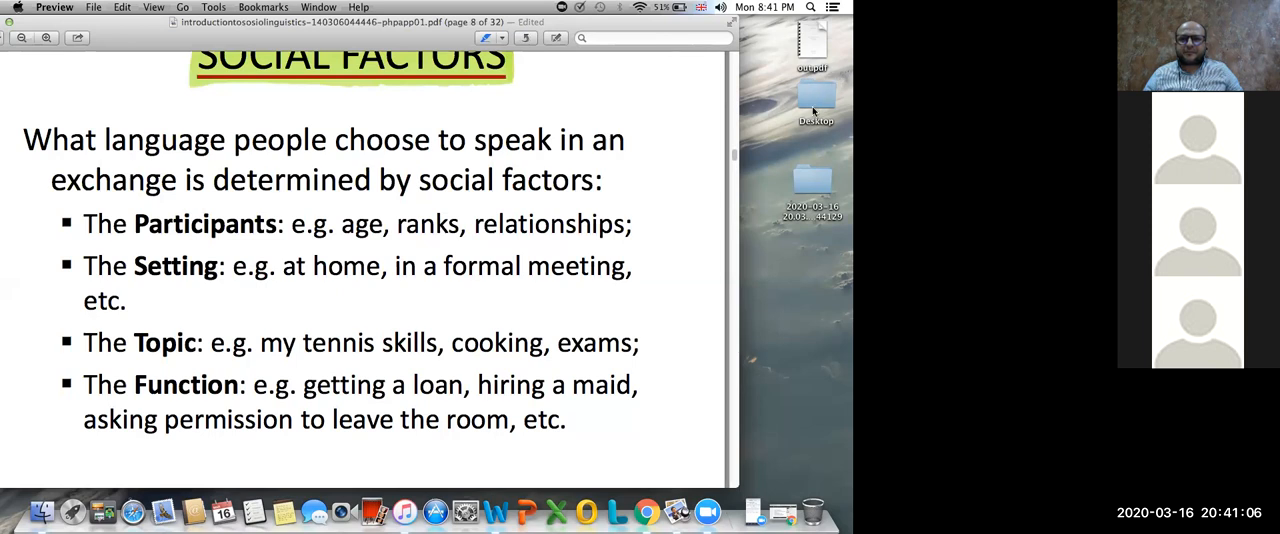
pyautogui.moveTo(738, 77)
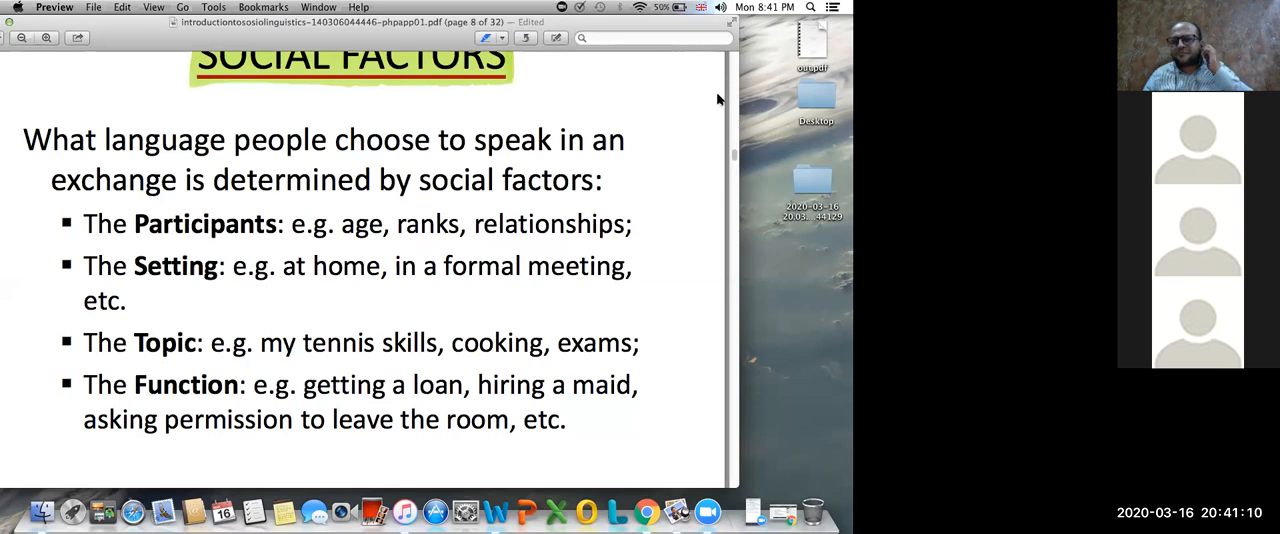
pyautogui.moveTo(788, 62)
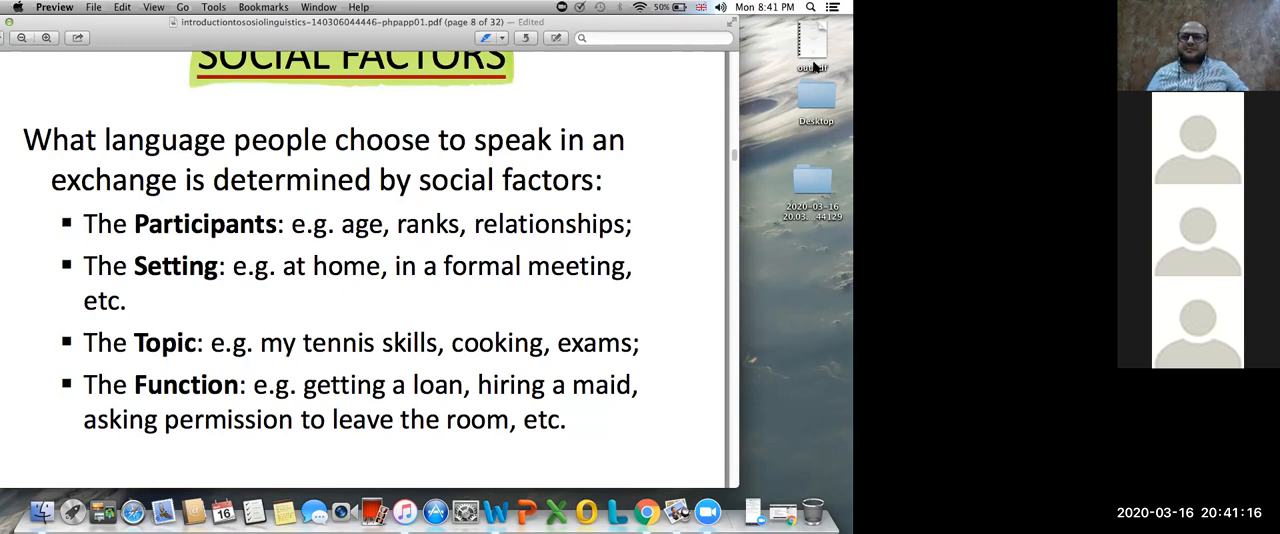
pyautogui.moveTo(770, 77)
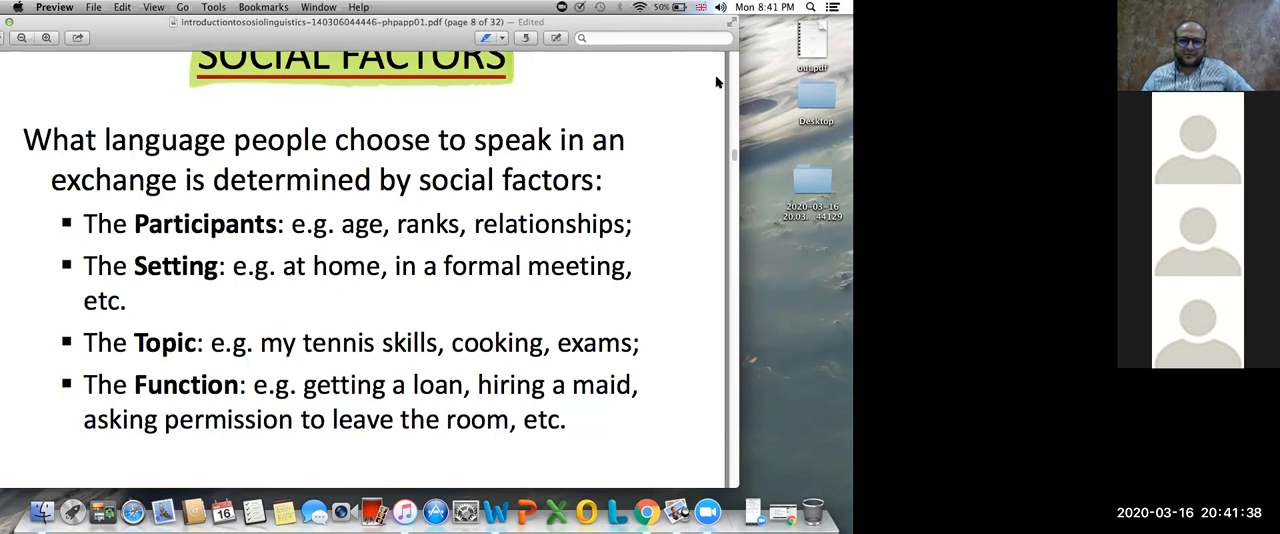
pyautogui.moveTo(686, 66)
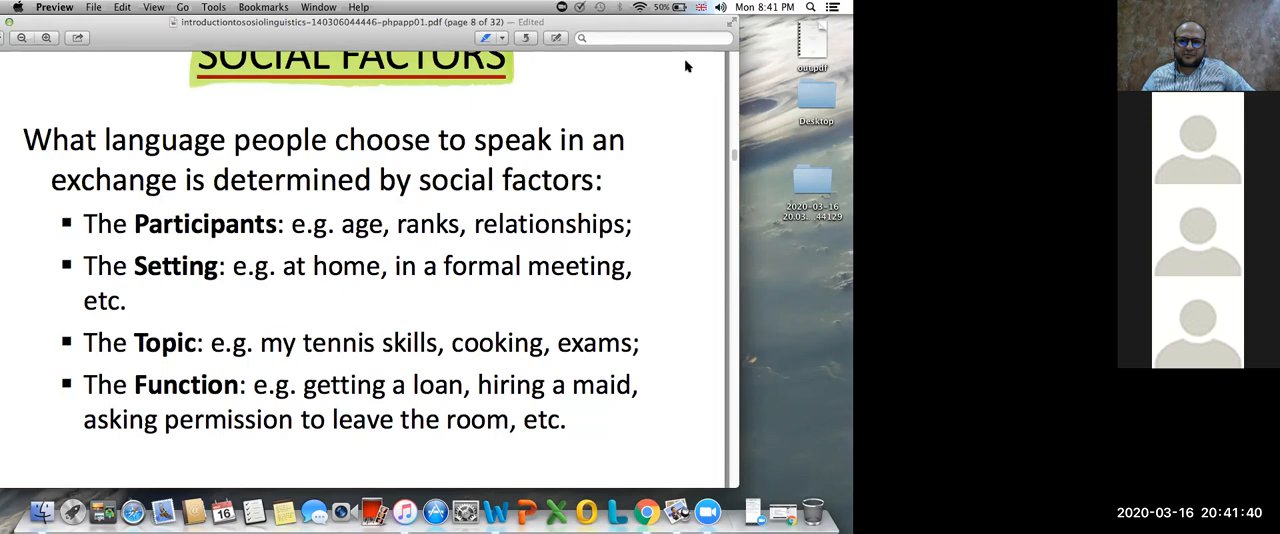
pyautogui.moveTo(675, 81)
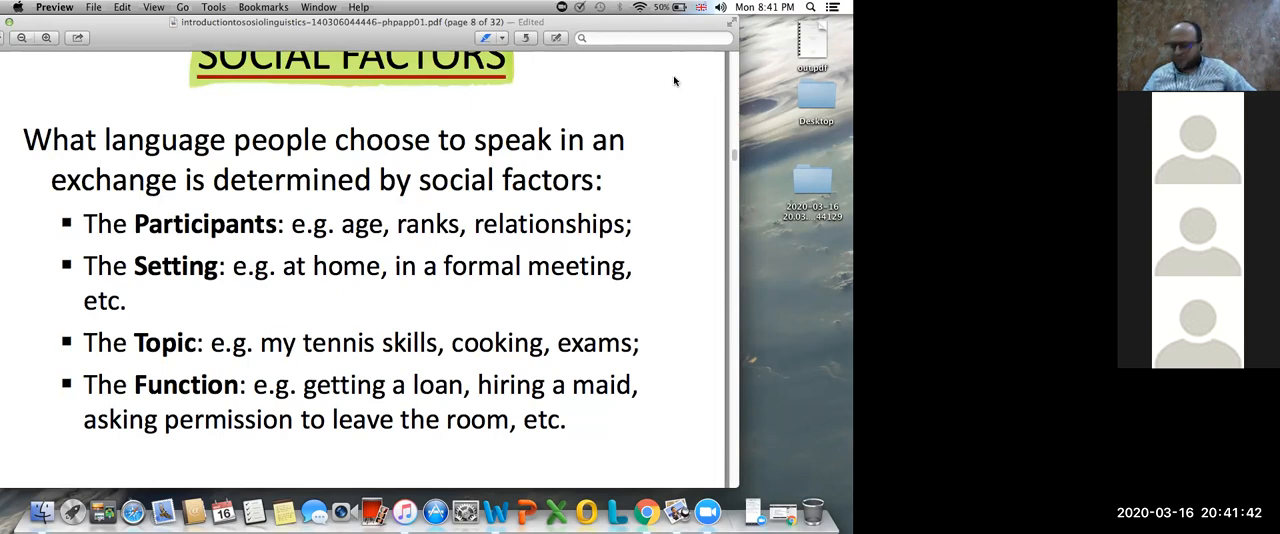
pyautogui.moveTo(646, 128)
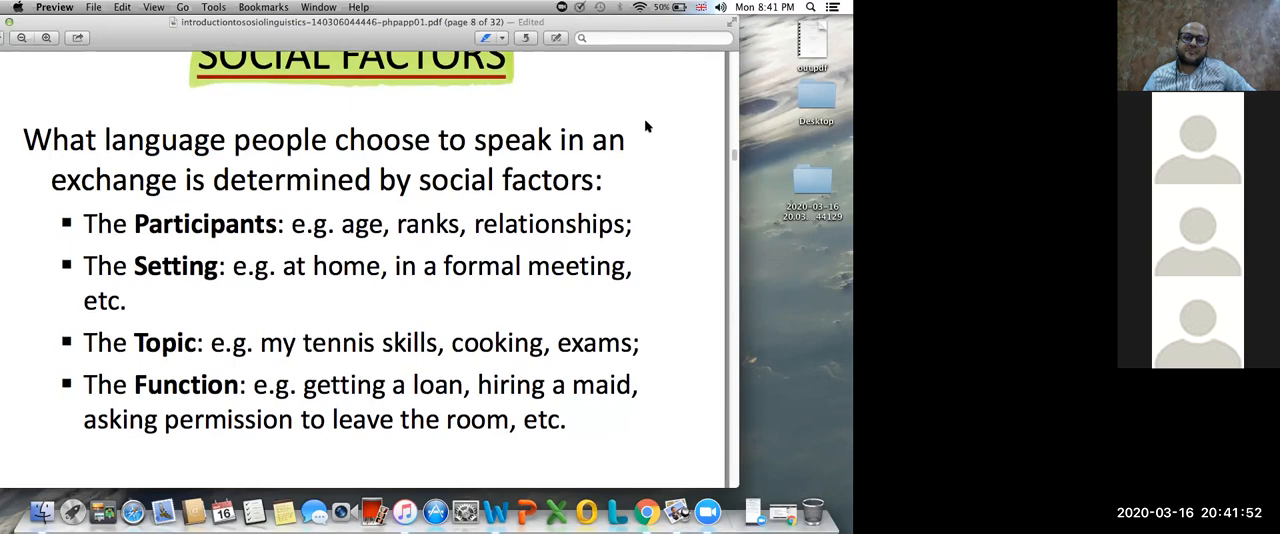
pyautogui.moveTo(499, 308)
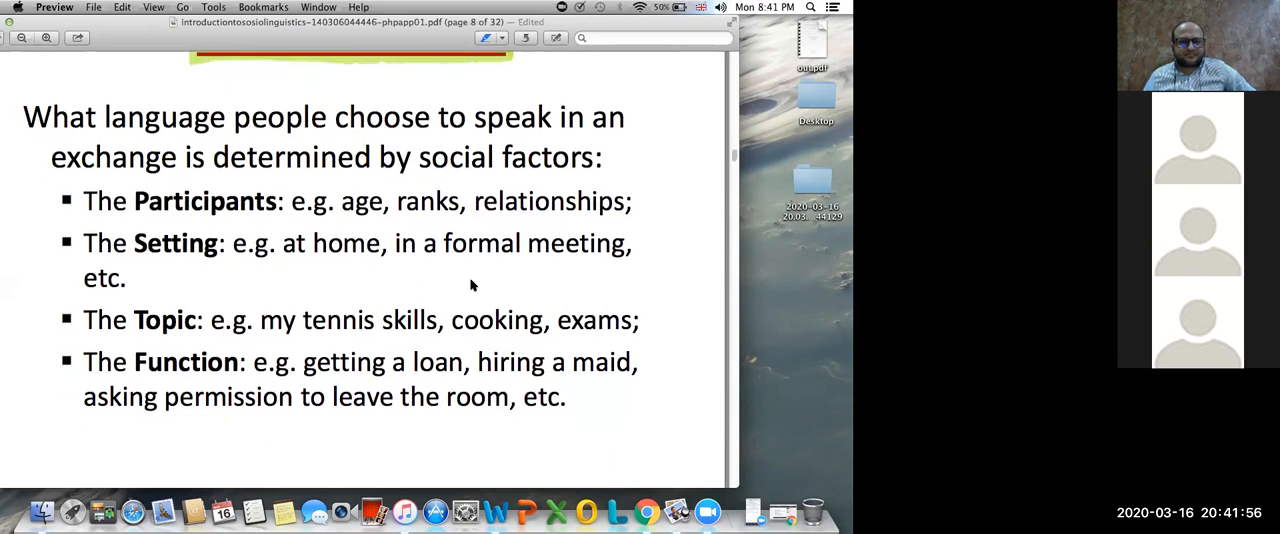
pyautogui.scroll(-3)
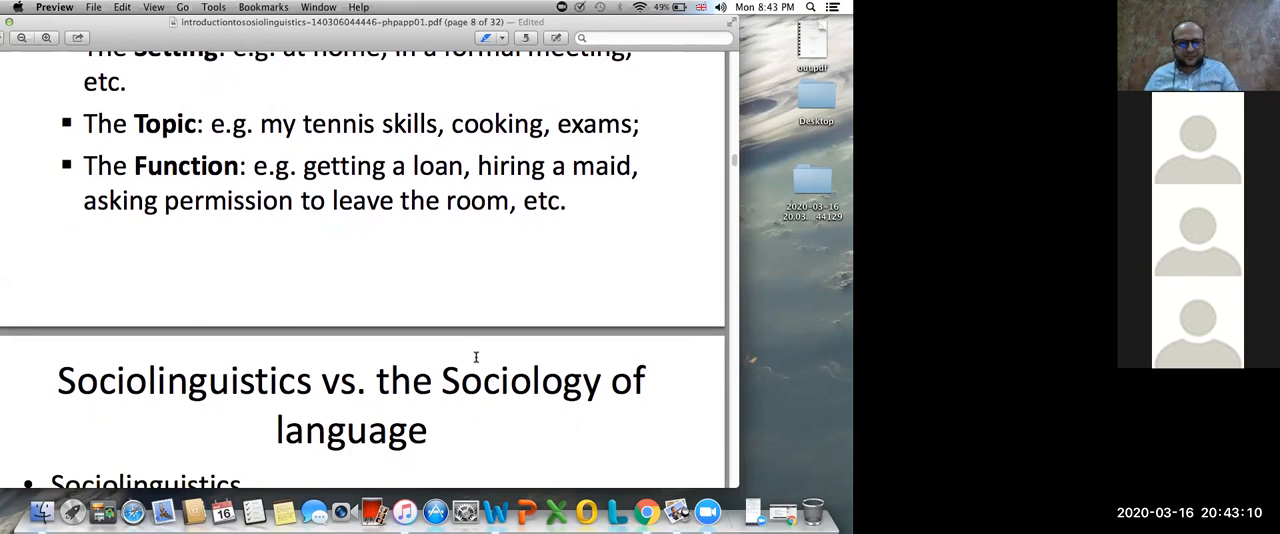
pyautogui.scroll(-3)
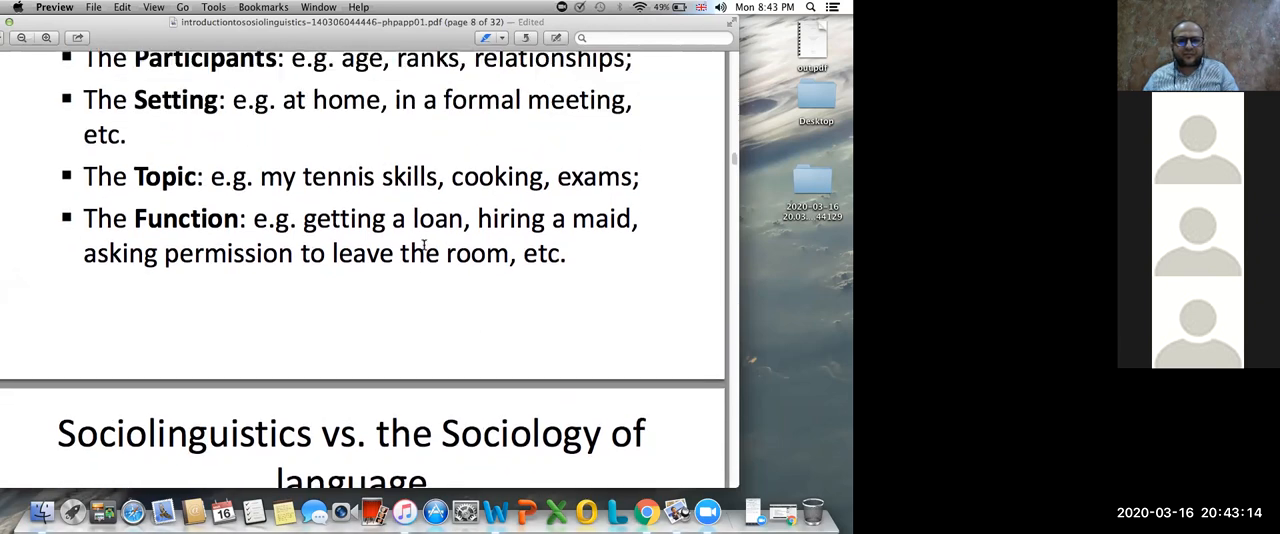
pyautogui.moveTo(483, 181)
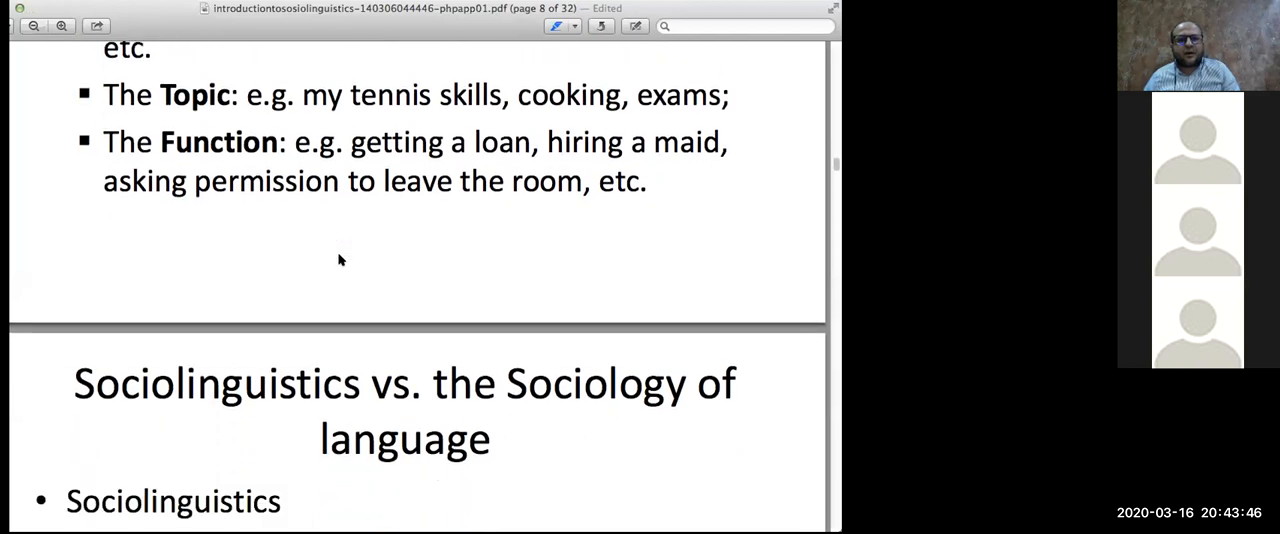
# - Scroll down to page 9, 'Sociolinguistics vs. the Sociology of language'
pyautogui.scroll(-3)
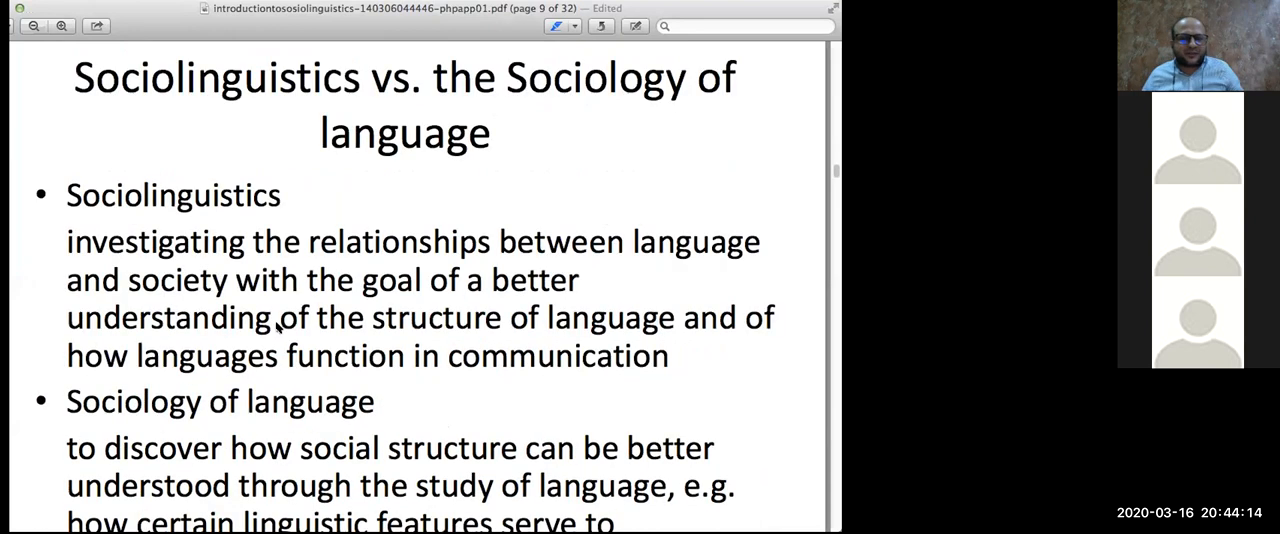
pyautogui.scroll(-3)
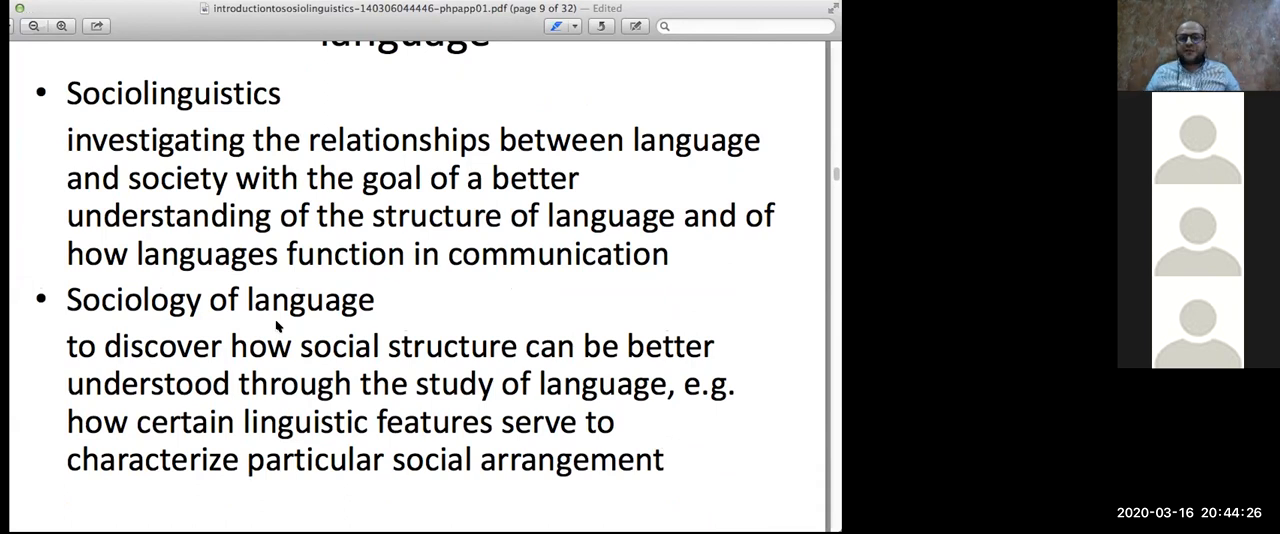
pyautogui.moveTo(262, 326)
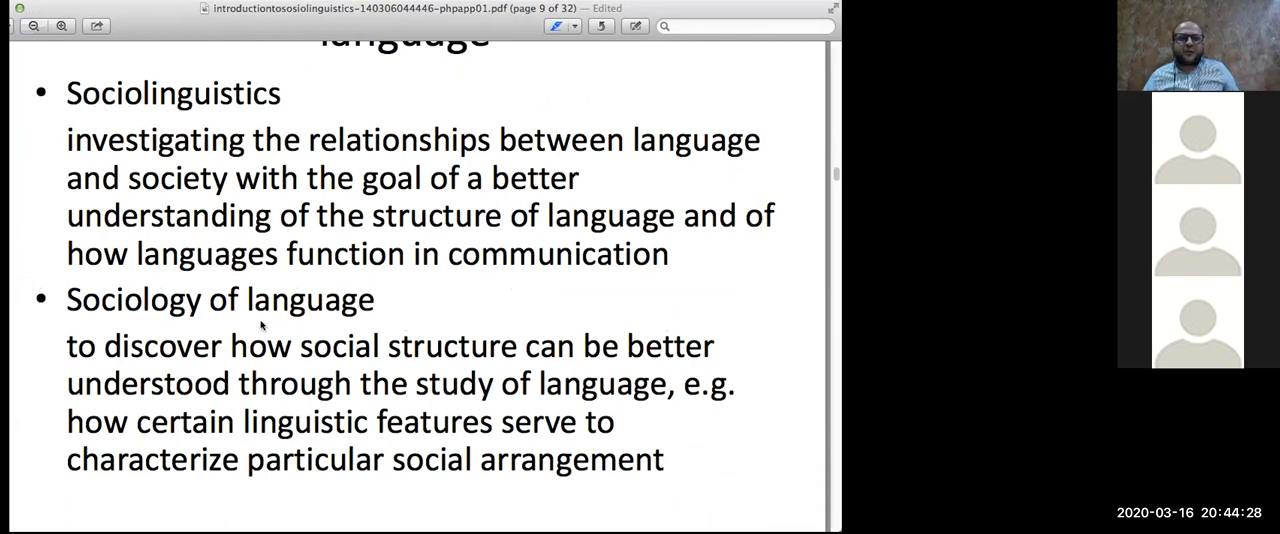
pyautogui.moveTo(533, 294)
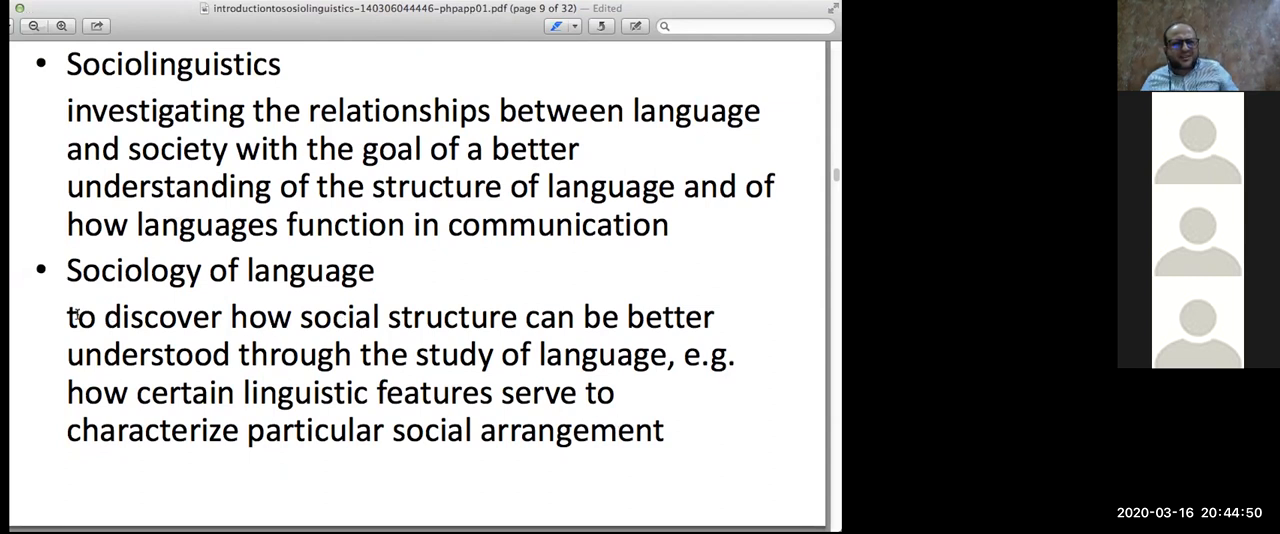
# - Drag a purple highlight across all four lines of the Sociology of language definition
pyautogui.moveTo(66, 316); pyautogui.dragTo(663, 430)
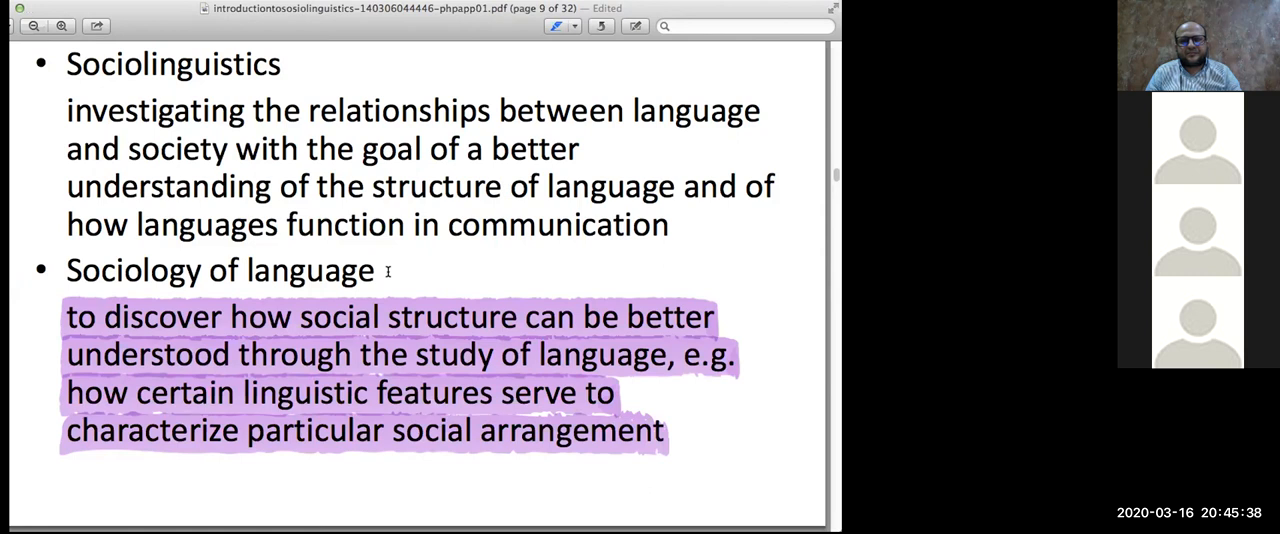
pyautogui.moveTo(352, 266)
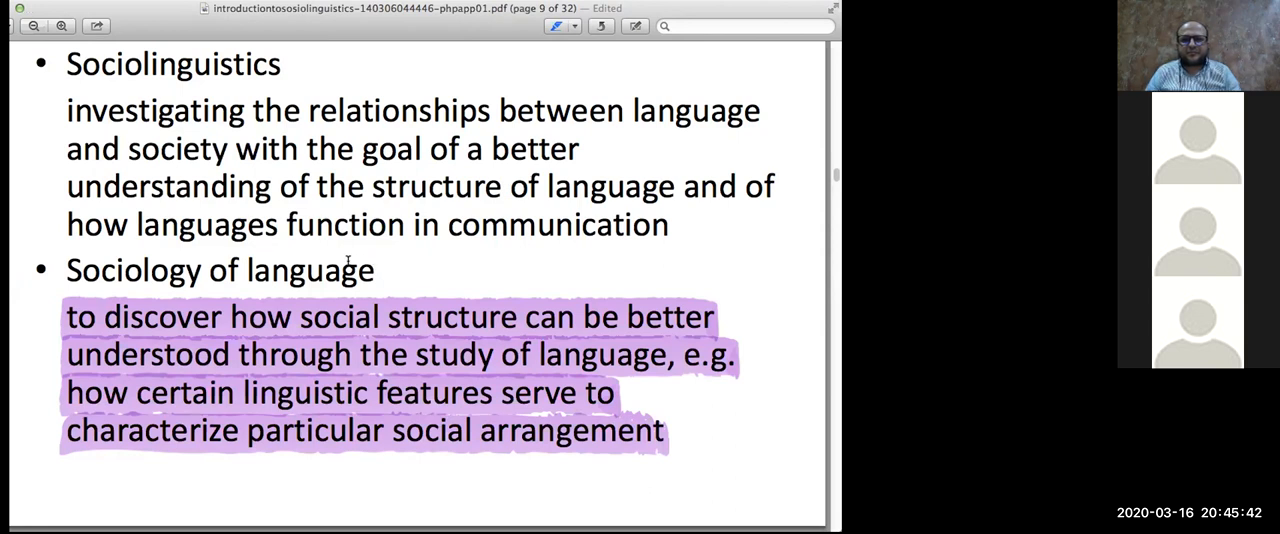
pyautogui.moveTo(760, 154)
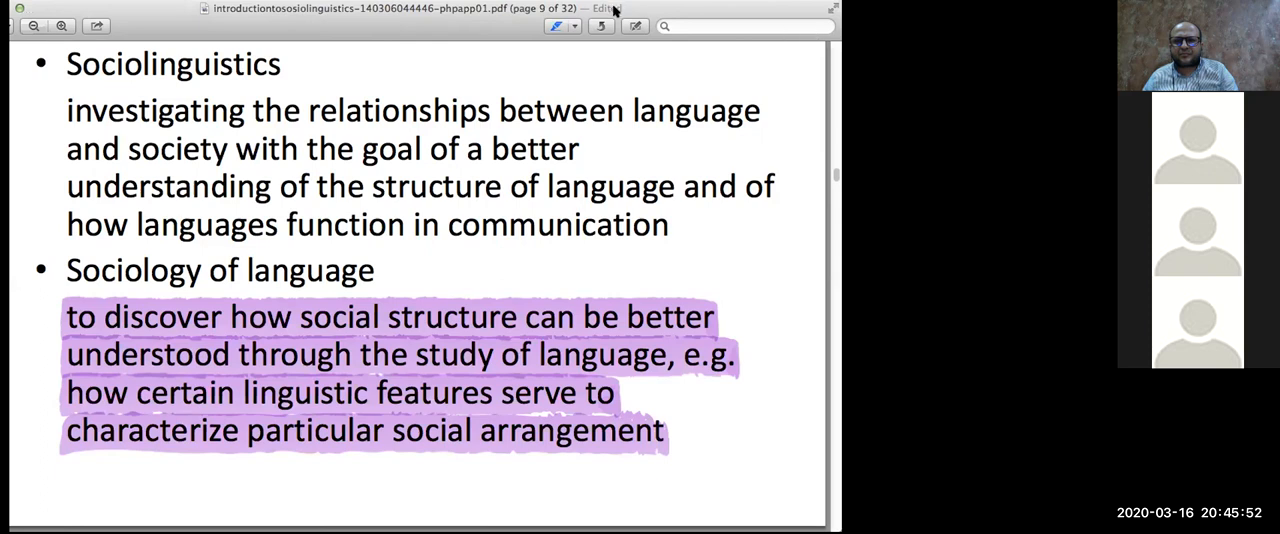
# - Scroll past page 10's Hudson 1980 definitions on to page 12
pyautogui.scroll(-3)
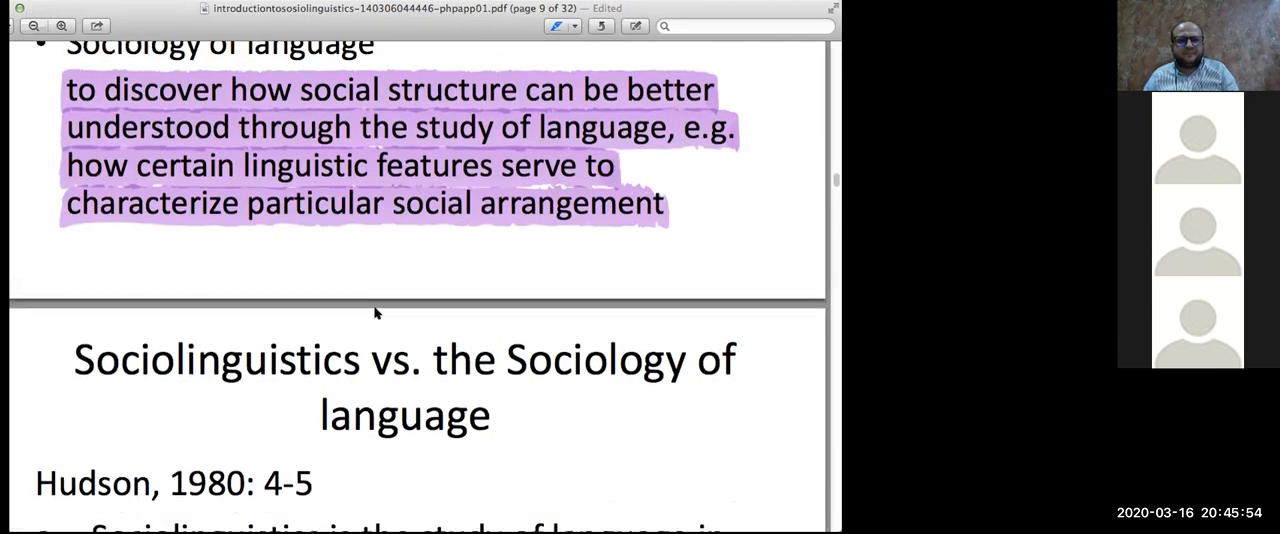
pyautogui.scroll(-3)
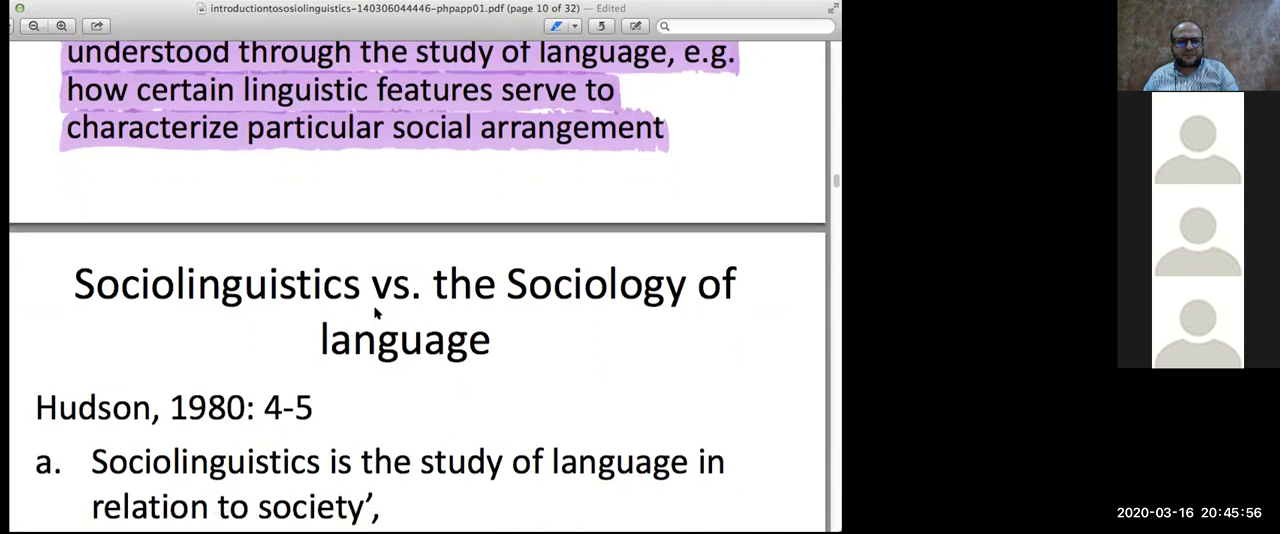
pyautogui.scroll(-3)
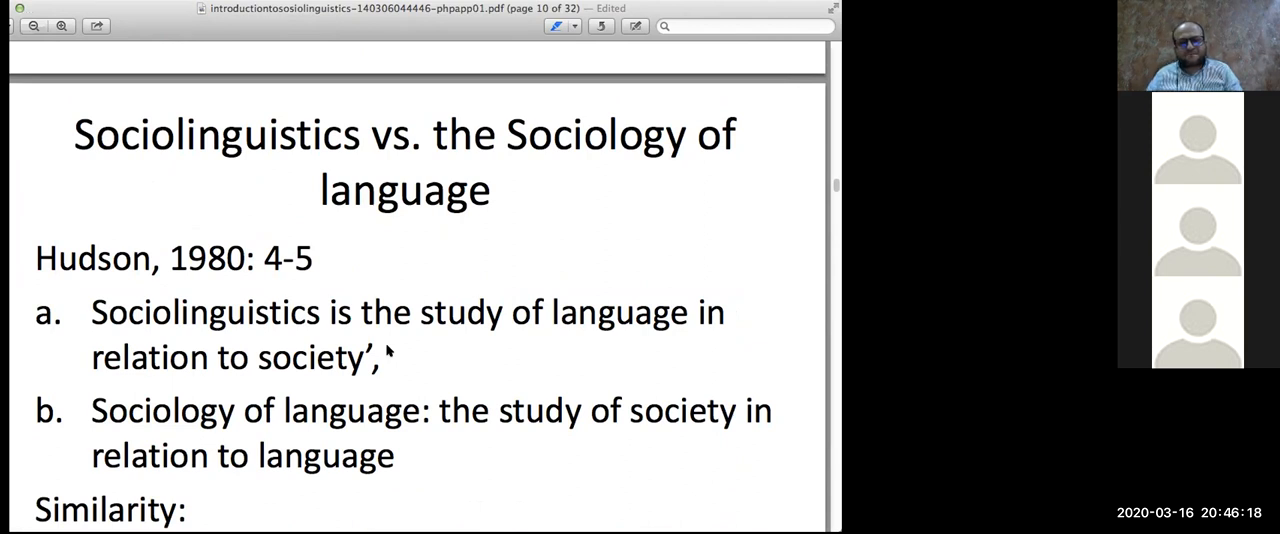
pyautogui.moveTo(417, 300)
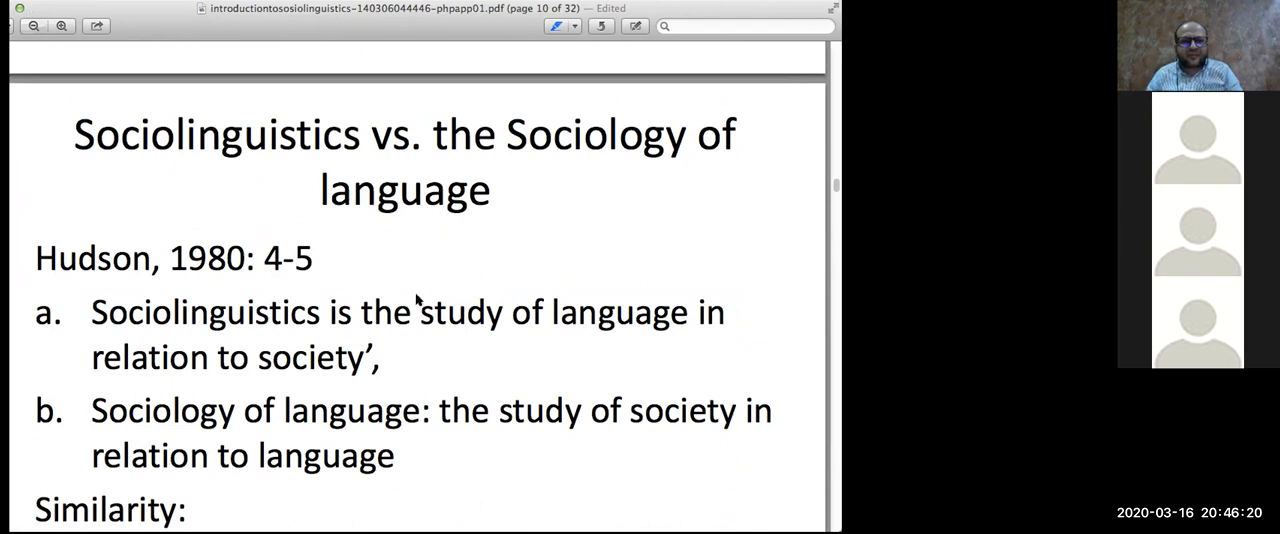
pyautogui.scroll(-3)
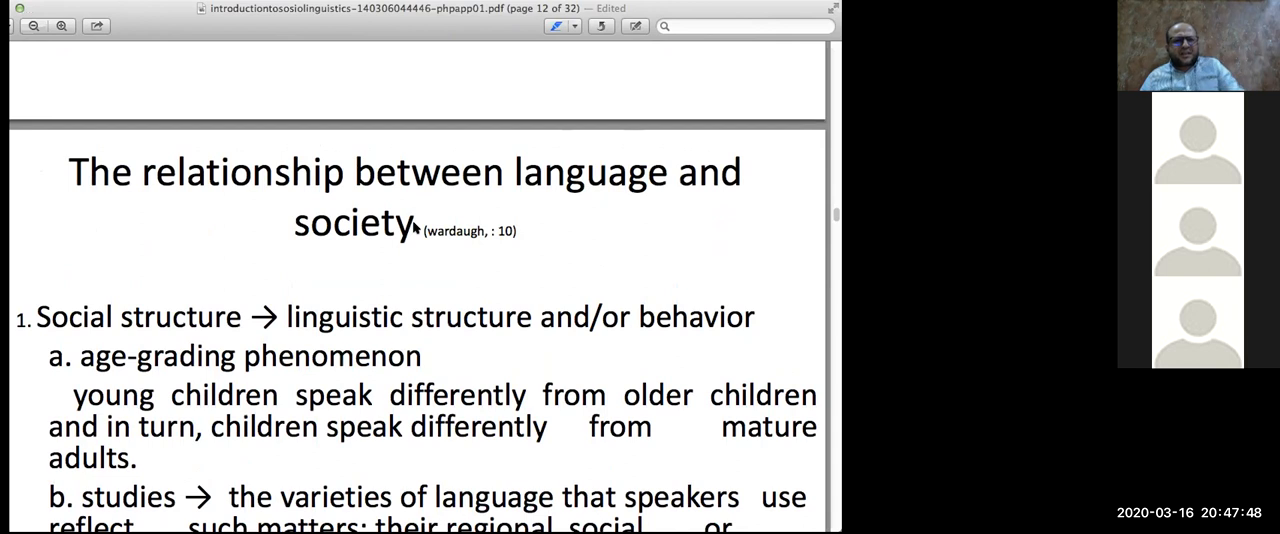
pyautogui.moveTo(436, 255)
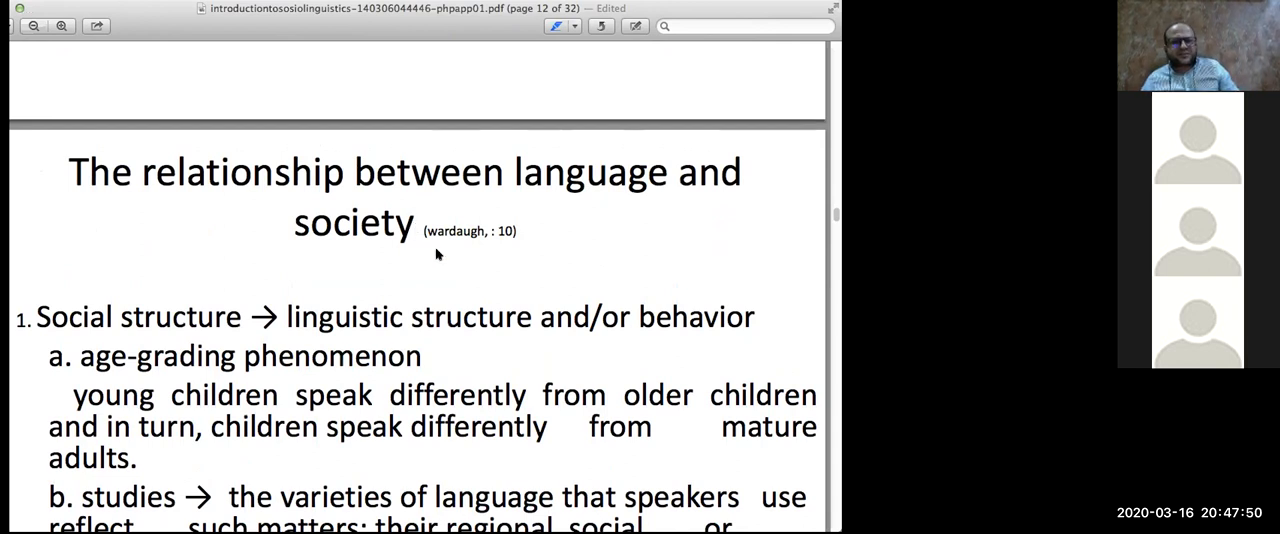
pyautogui.moveTo(462, 238)
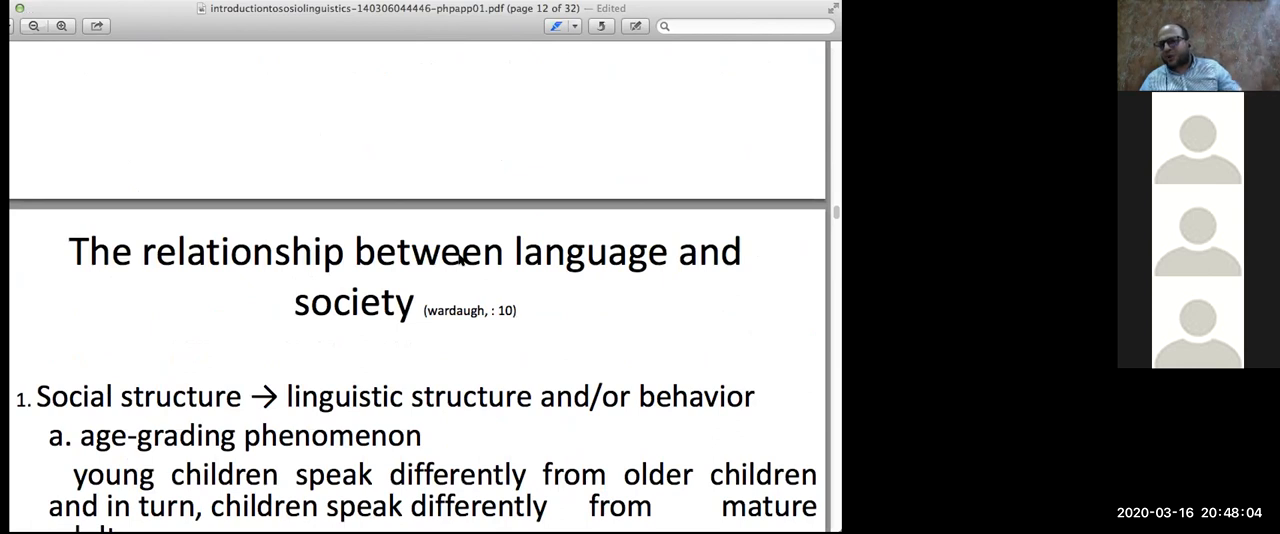
pyautogui.moveTo(451, 288)
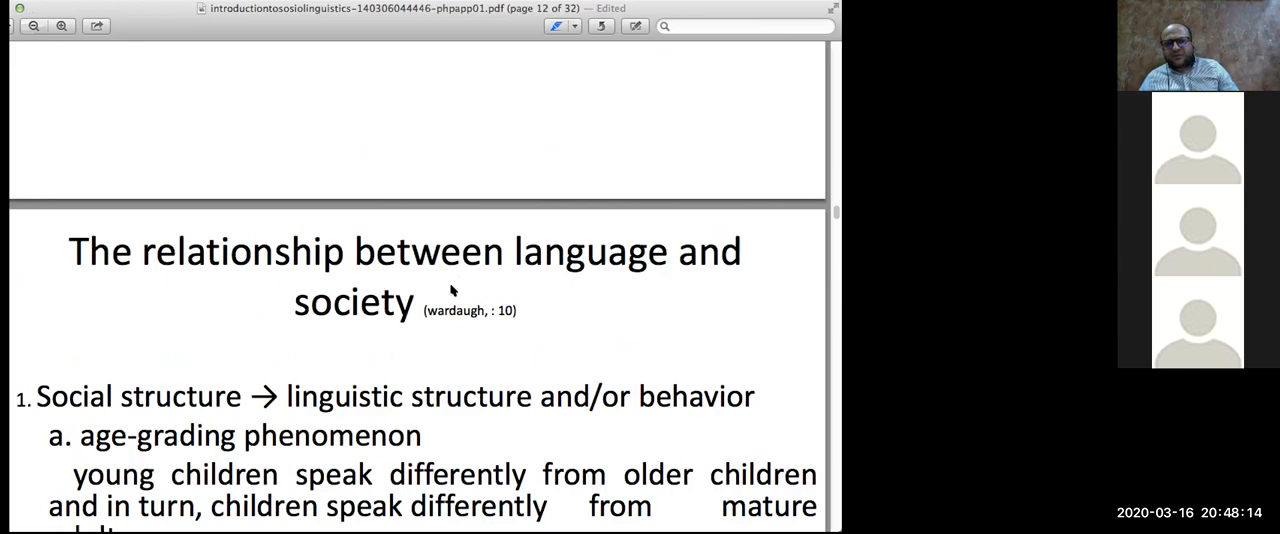
# - Scroll through page 12 to reveal sub-points b and c and the top of page 13
pyautogui.scroll(-3)
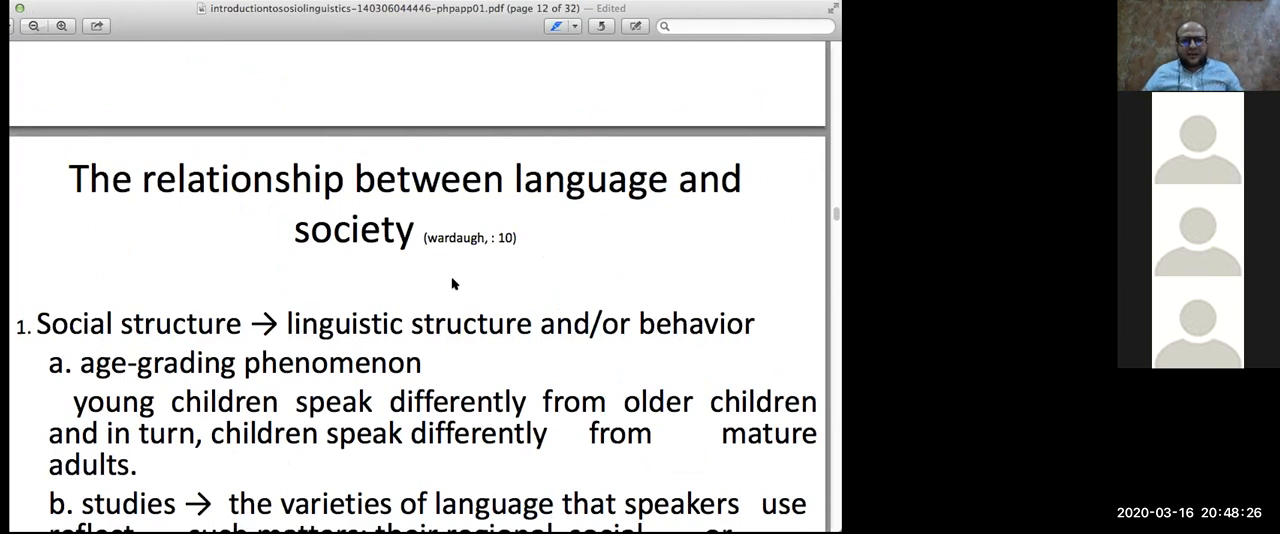
pyautogui.scroll(-3)
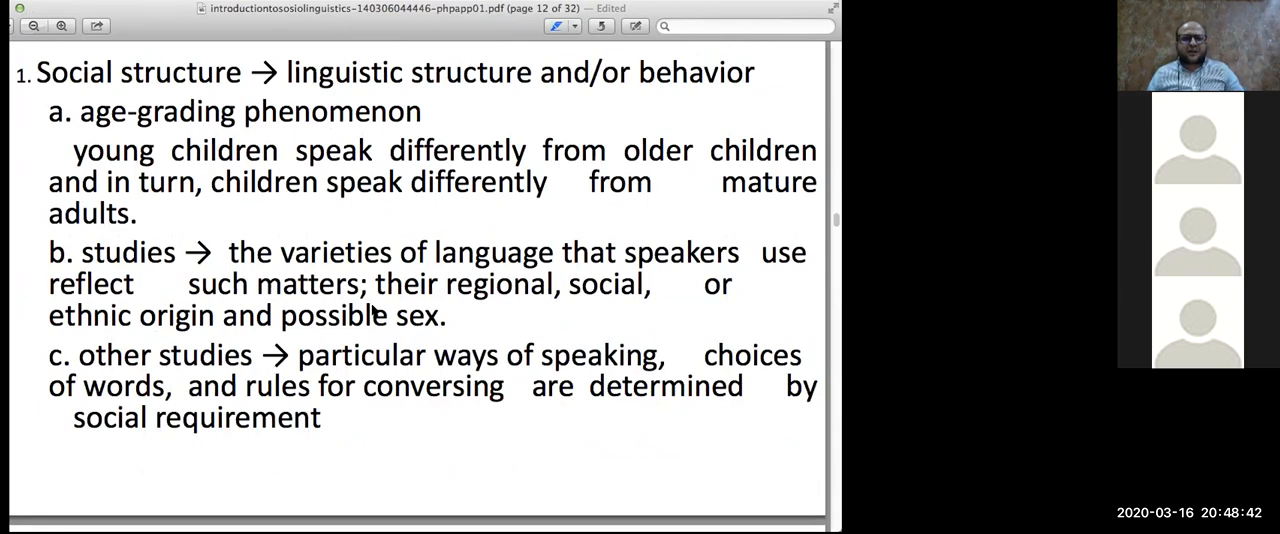
pyautogui.moveTo(371, 285)
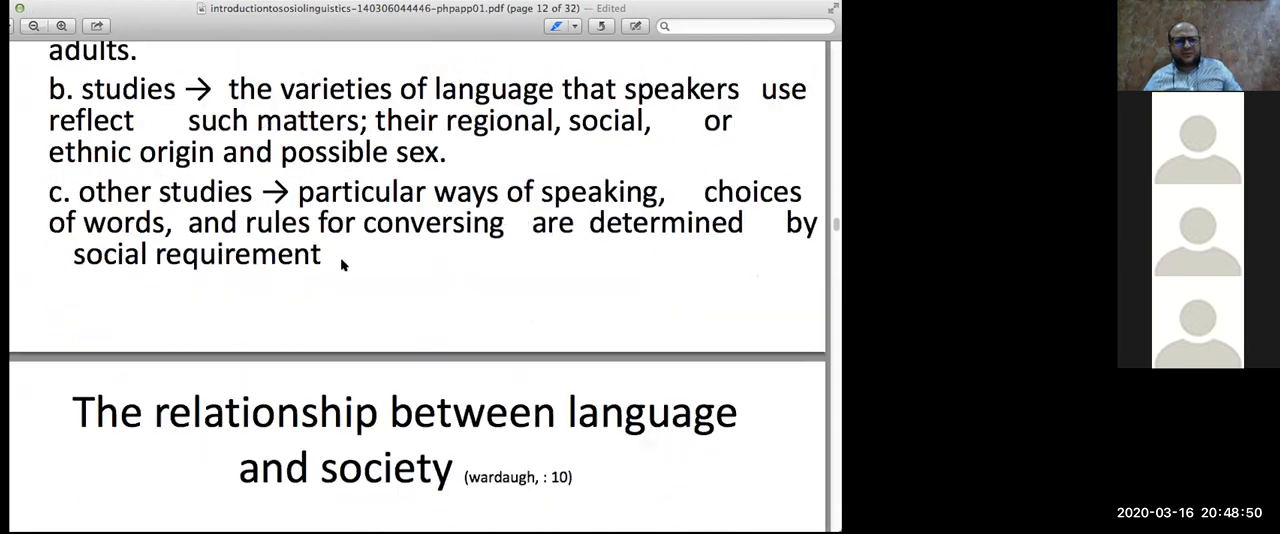
# - Scroll past page 13 to page 14's Social factors slide: participants, setting, aim, topic
pyautogui.scroll(-3)
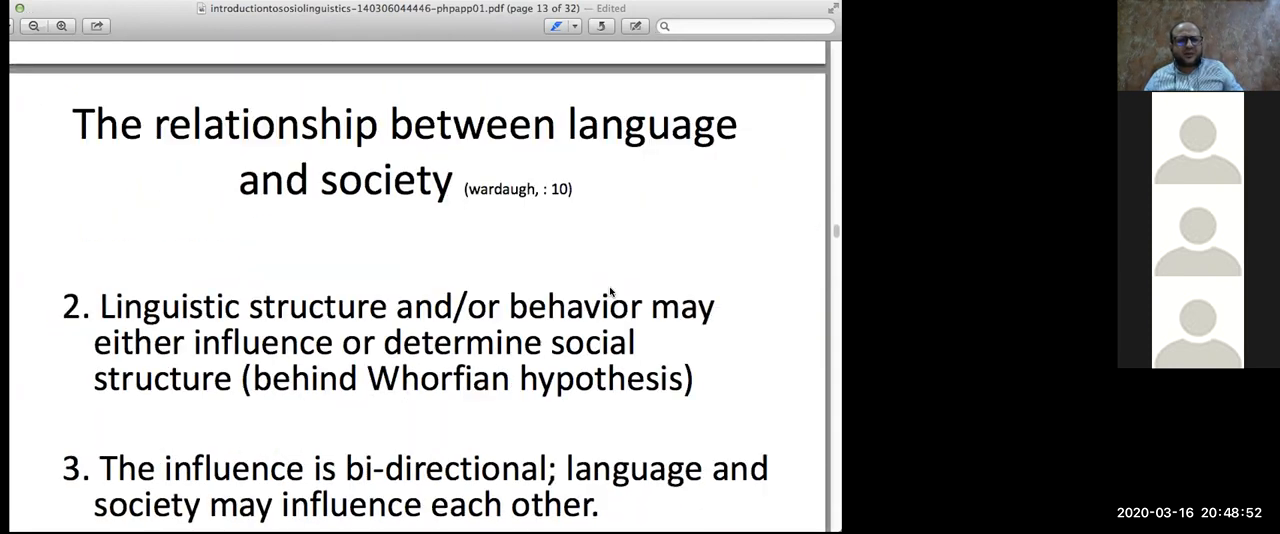
pyautogui.scroll(-3)
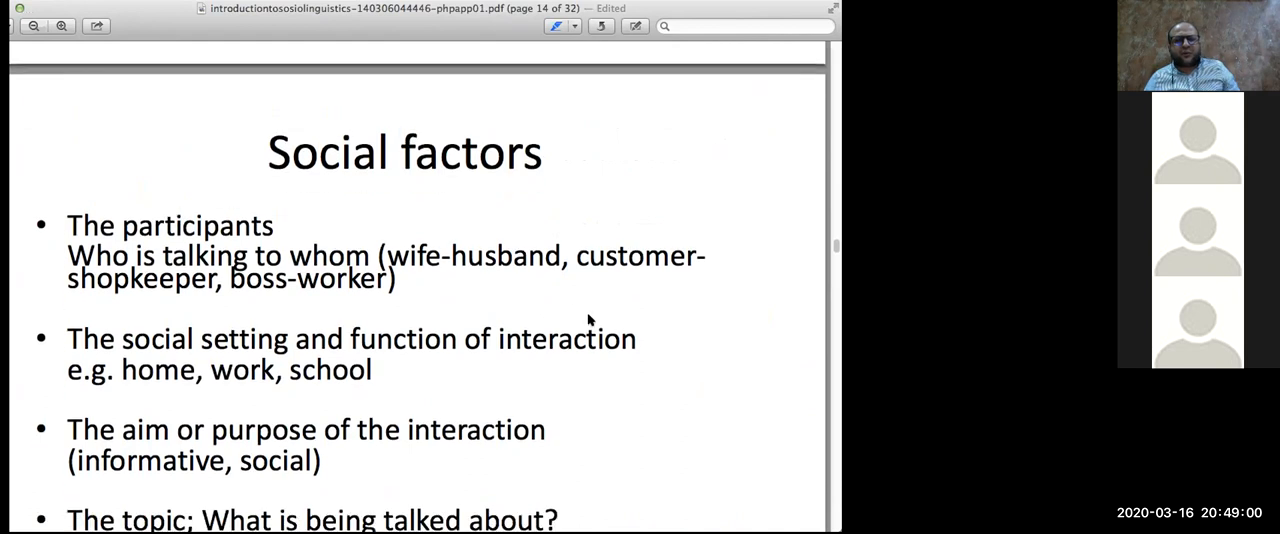
pyautogui.scroll(-3)
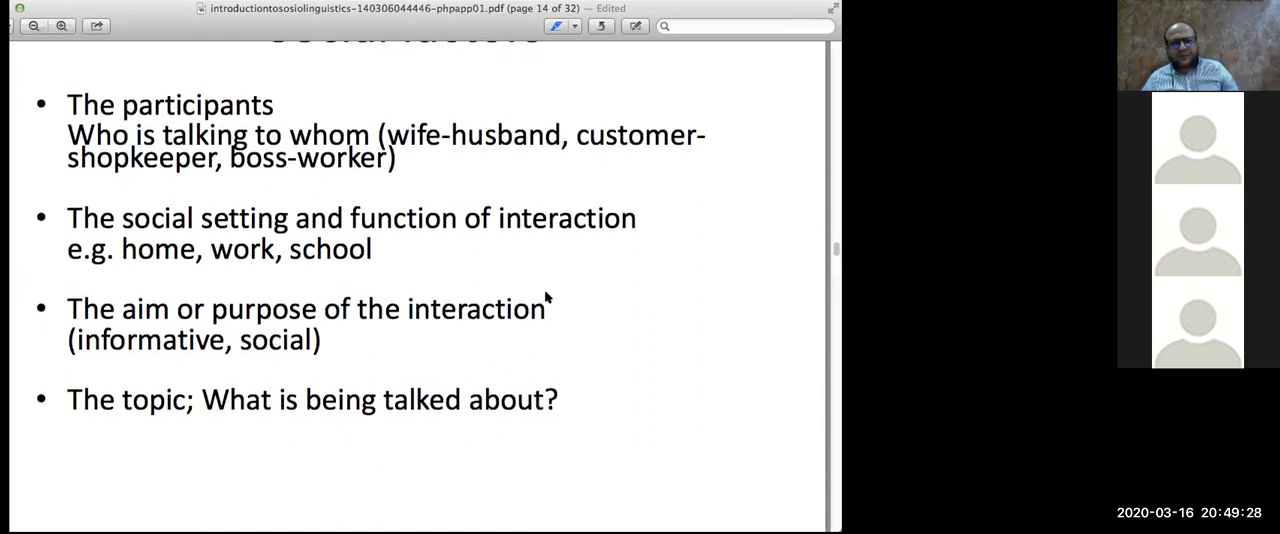
# - Scroll to page 15 so Ray and Mum's Example I dialogue is fully visible
pyautogui.scroll(-3)
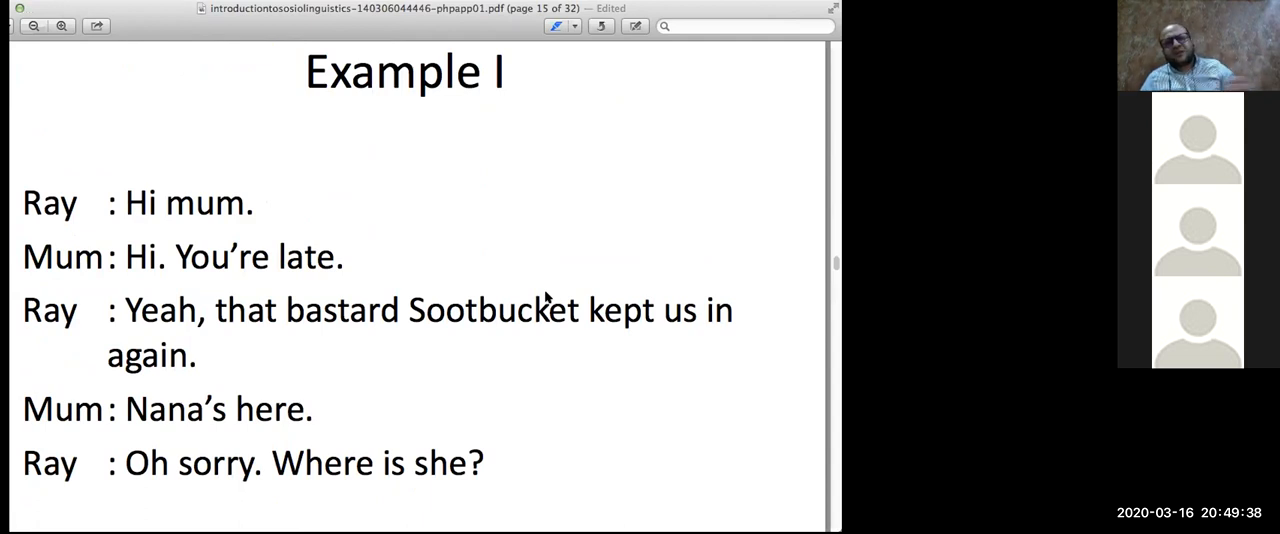
pyautogui.moveTo(222, 284)
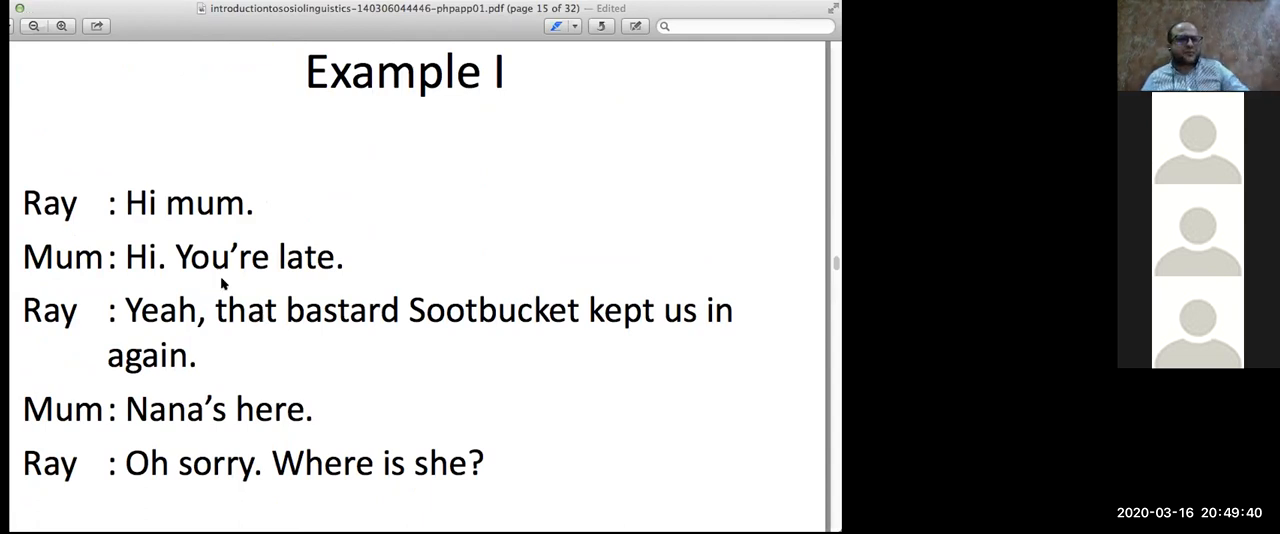
pyautogui.moveTo(65, 262)
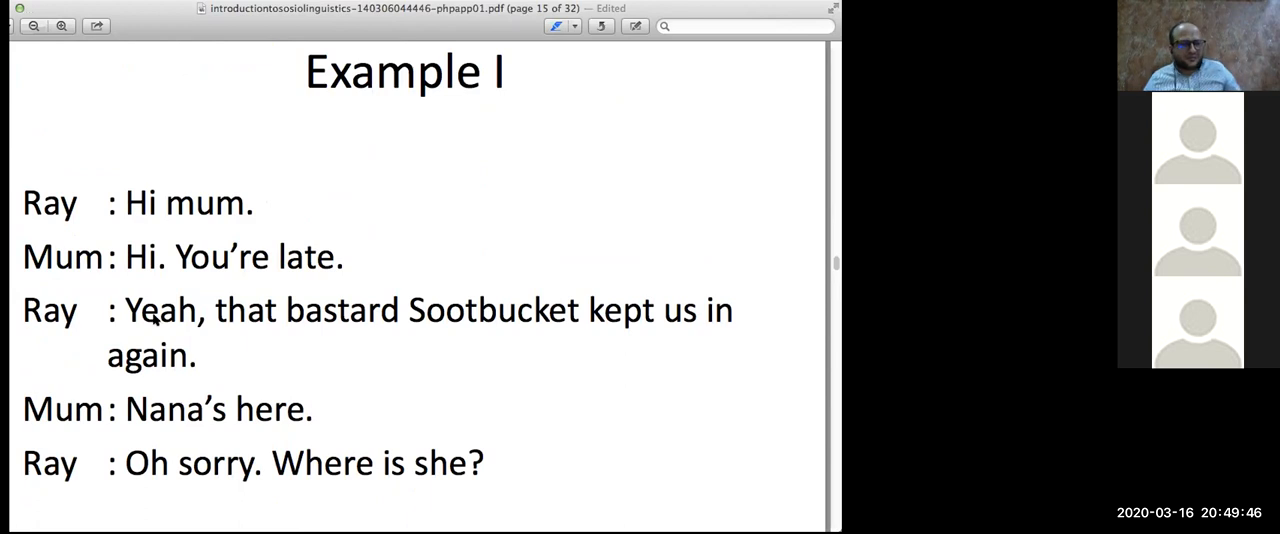
pyautogui.scroll(-3)
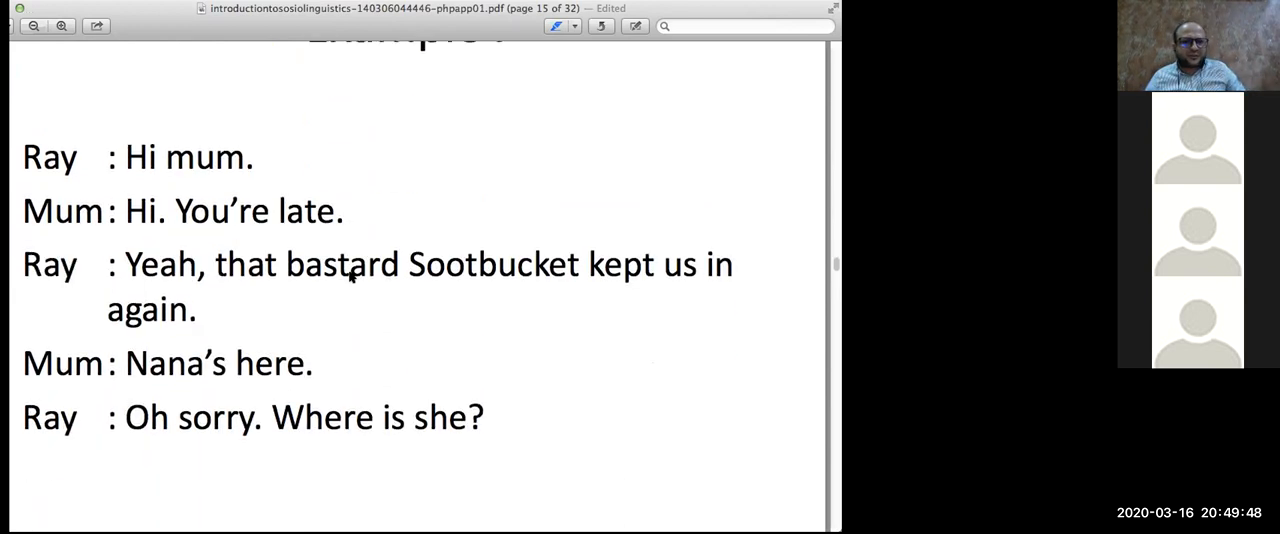
# - Scroll down through the later slides to page 20, Sam and Jim's Halton dialogue
pyautogui.scroll(-3)
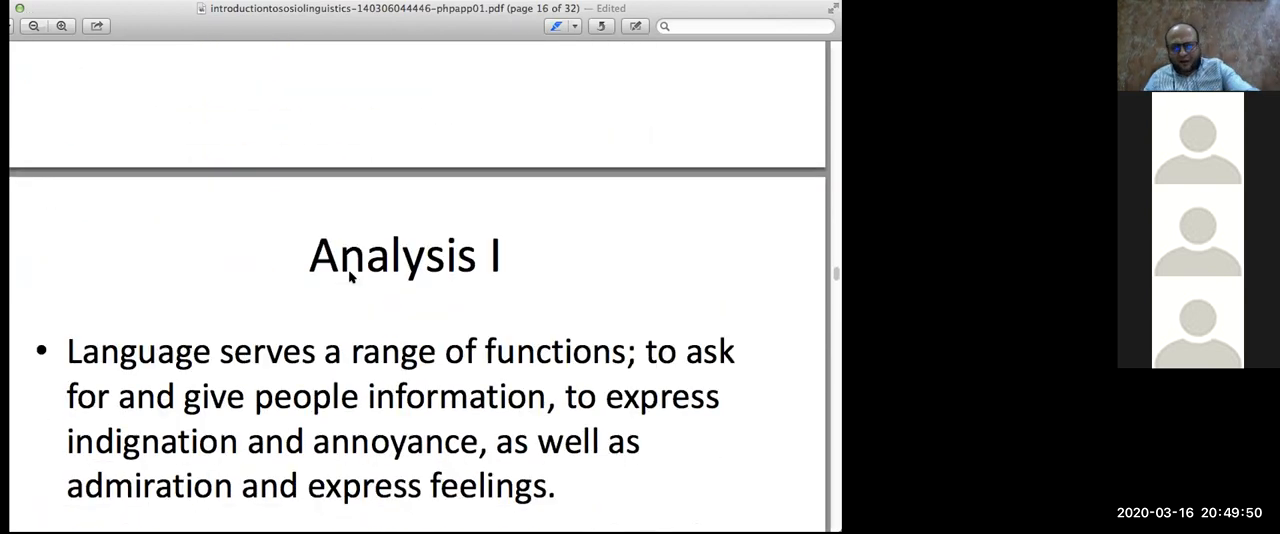
pyautogui.scroll(-3)
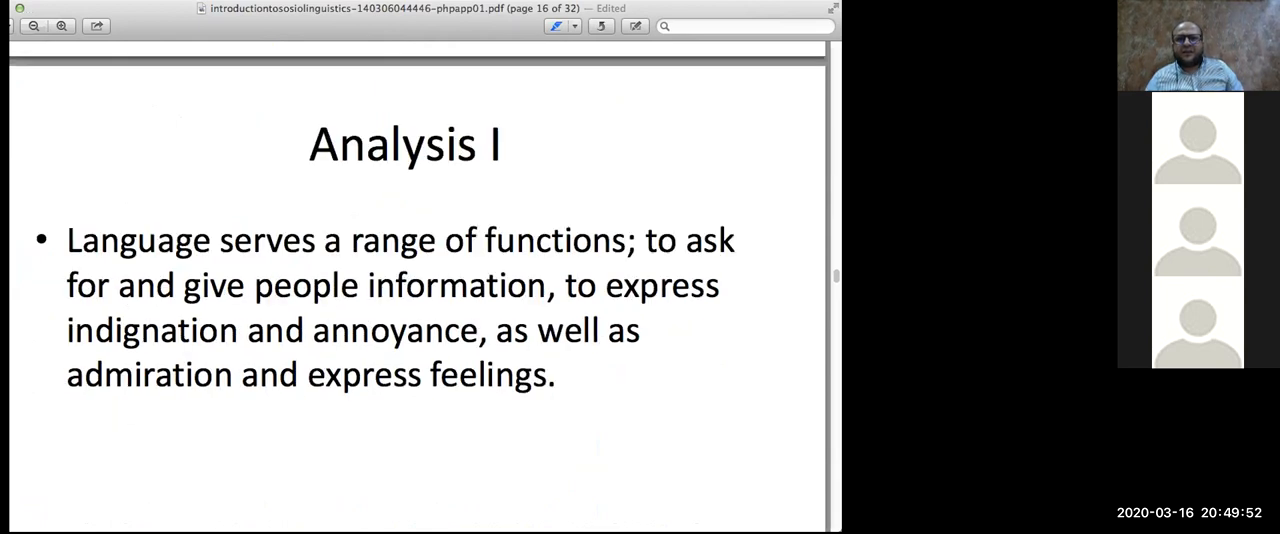
pyautogui.moveTo(714, 8)
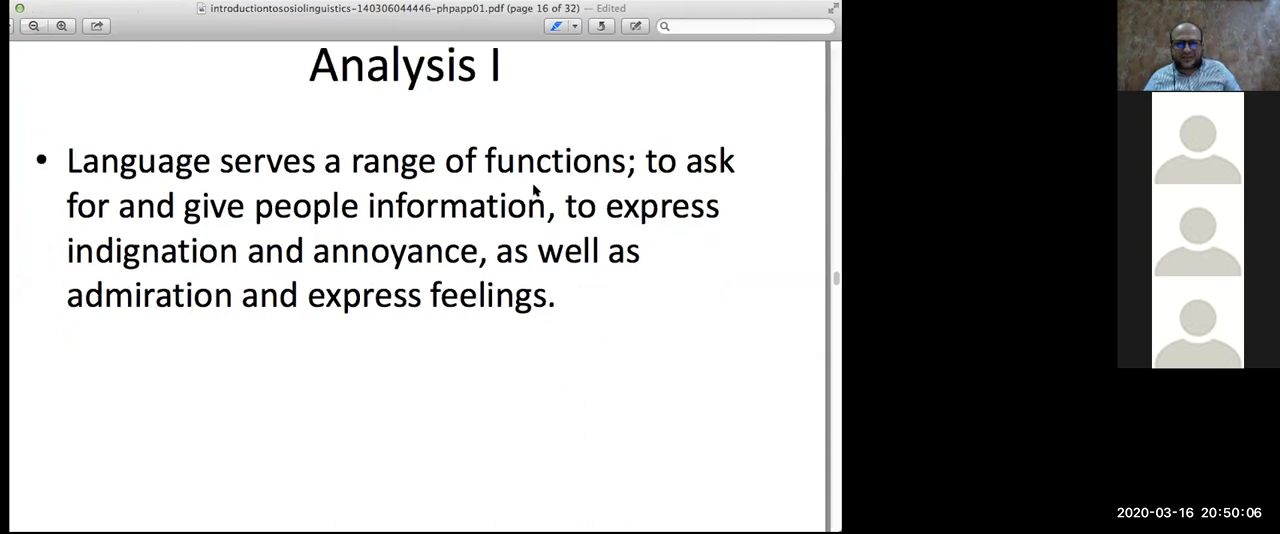
pyautogui.scroll(-3)
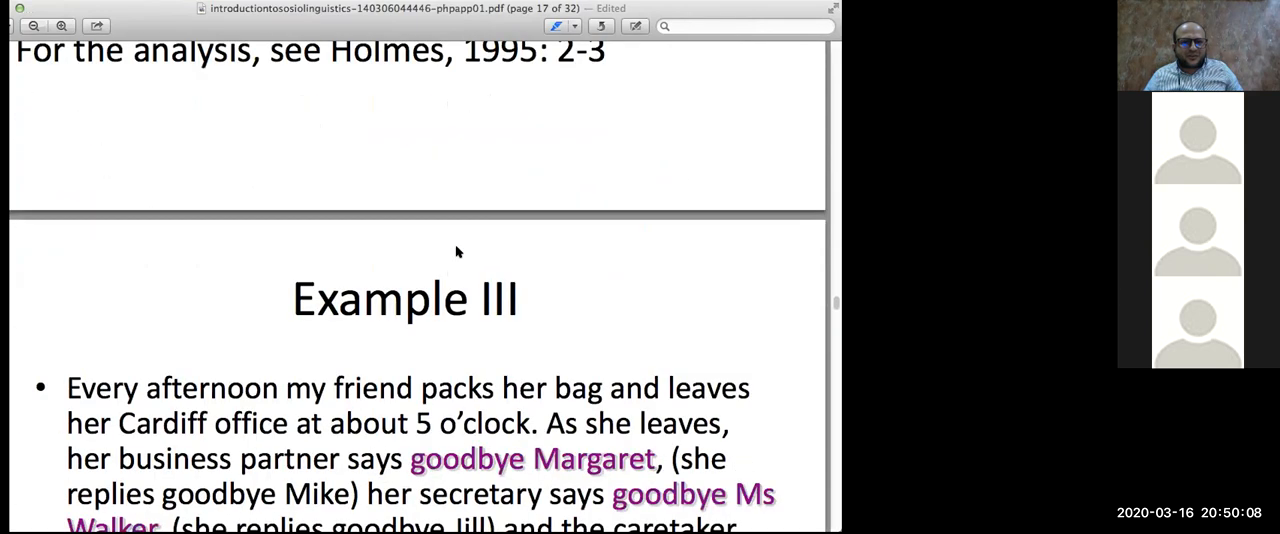
pyautogui.scroll(-3)
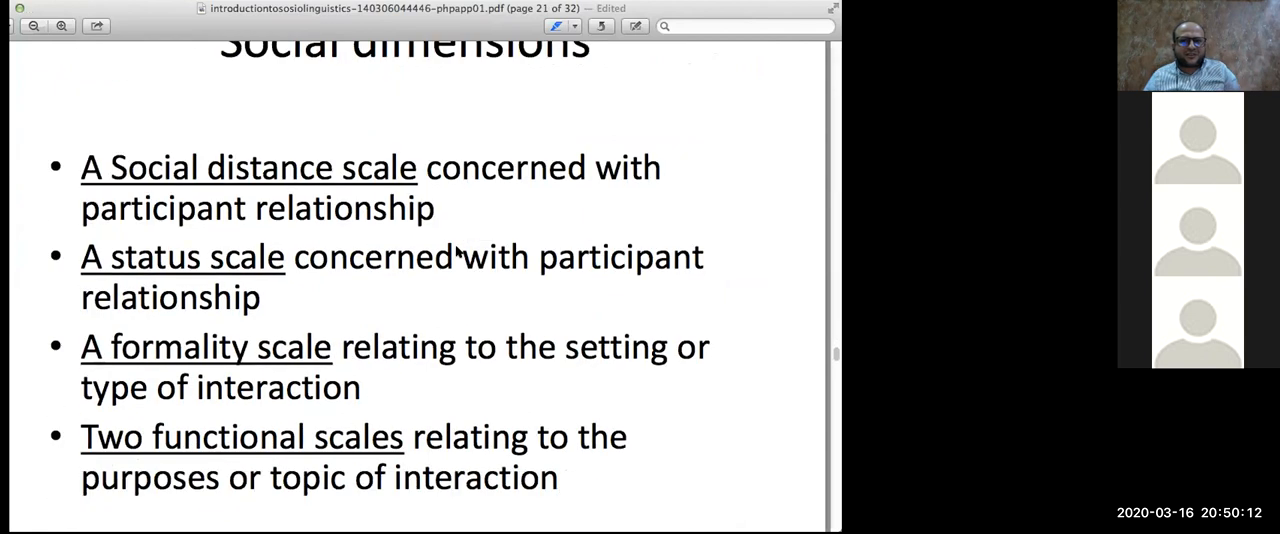
pyautogui.scroll(-3)
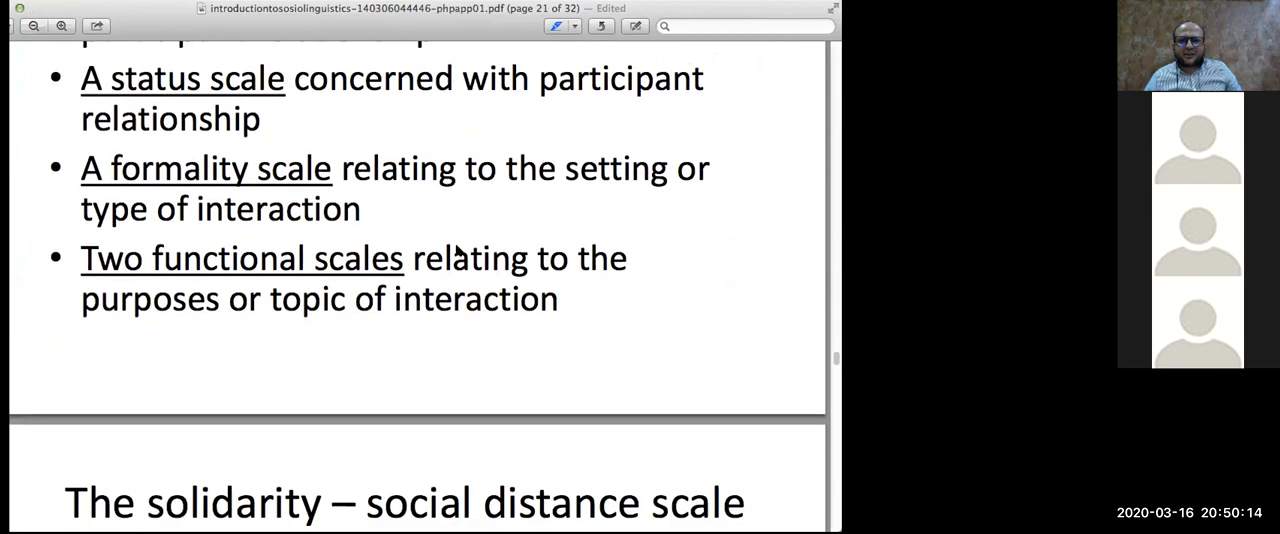
pyautogui.scroll(-3)
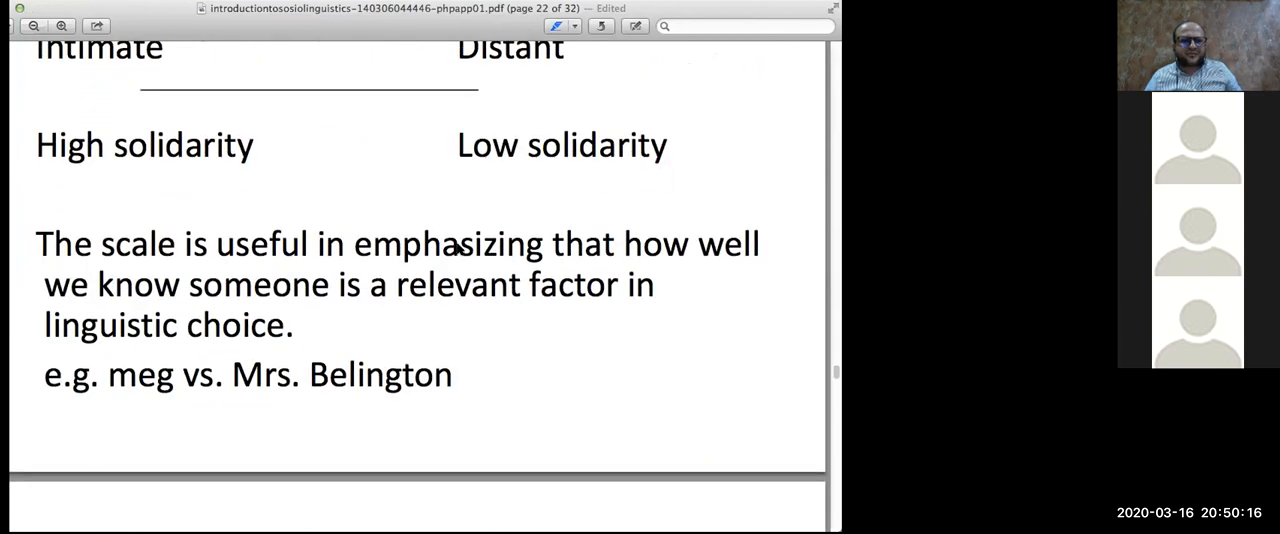
pyautogui.scroll(-3)
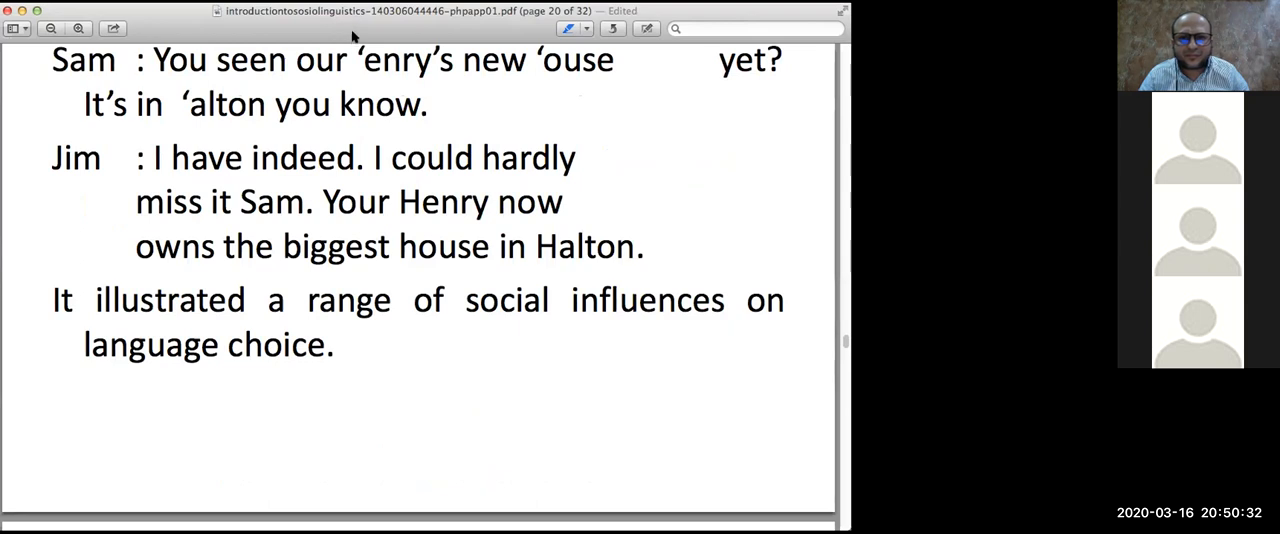
pyautogui.moveTo(782, 46)
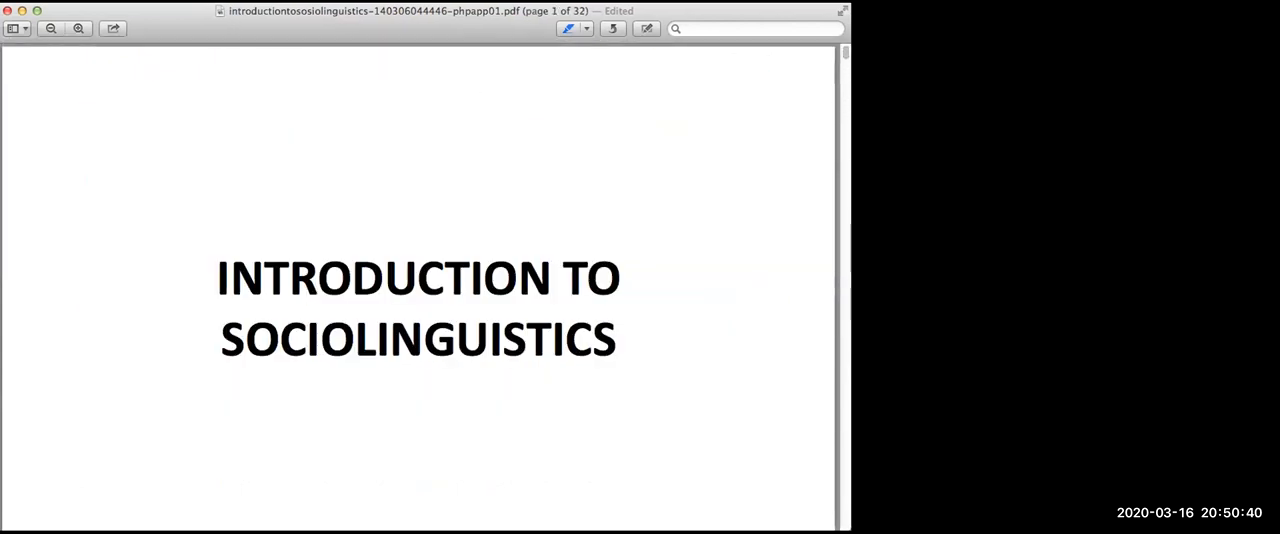
pyautogui.moveTo(837, 147)
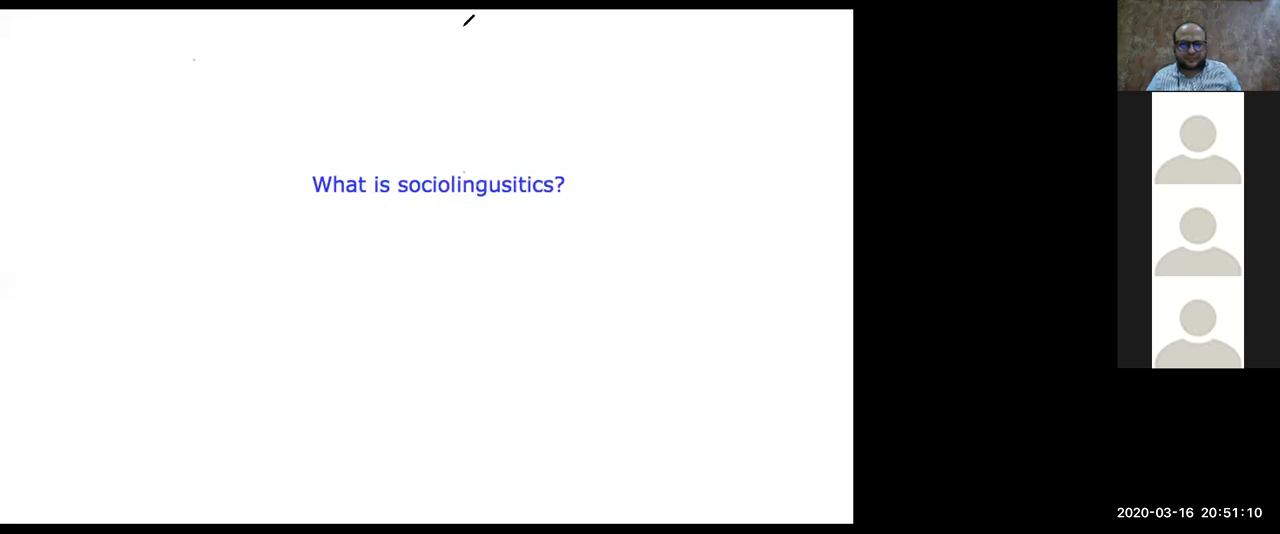
# - Click into the 'What is sociolingusitics?' heading text box on the whiteboard to edit it
pyautogui.click(438, 185)
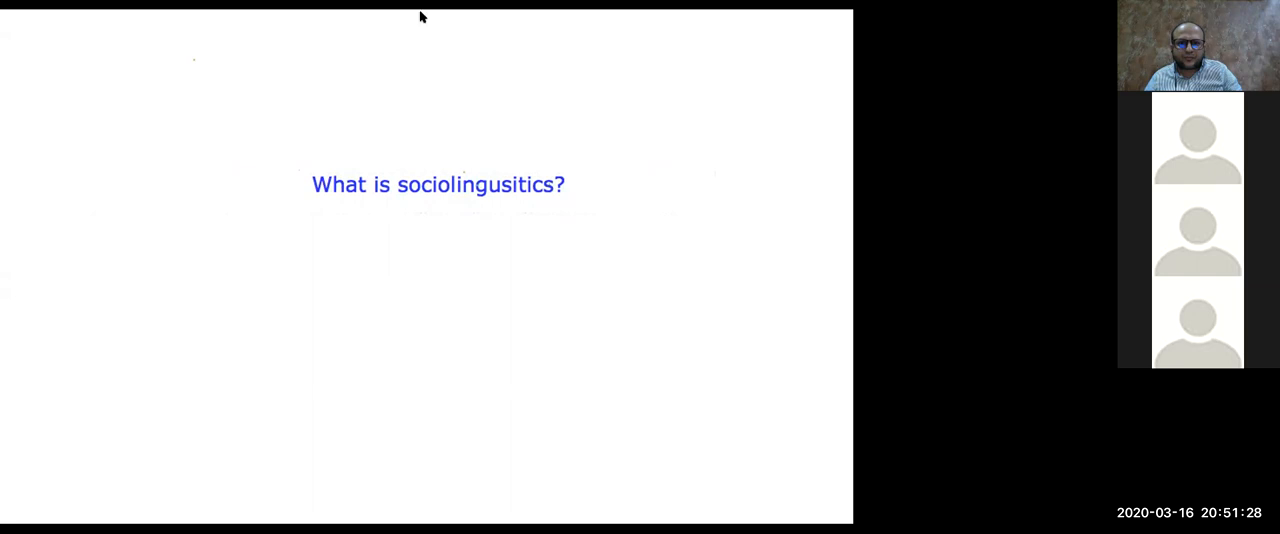
pyautogui.click(456, 192)
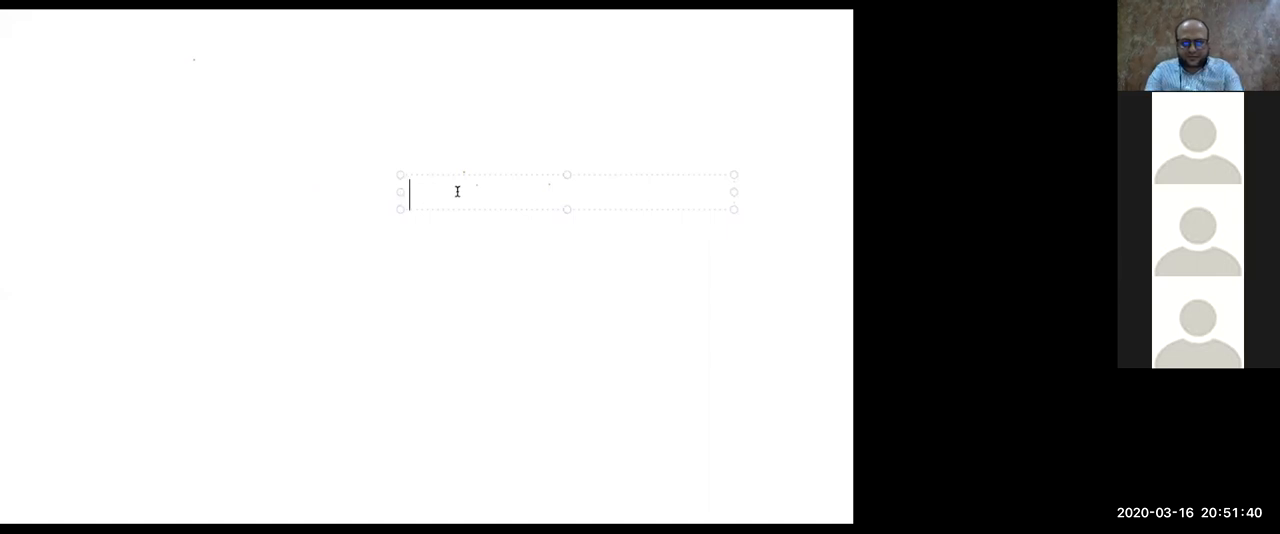
# - Type the heading 'Language varieties', correcting the mistyped 'Language variation,' wording
pyautogui.write('Language va')
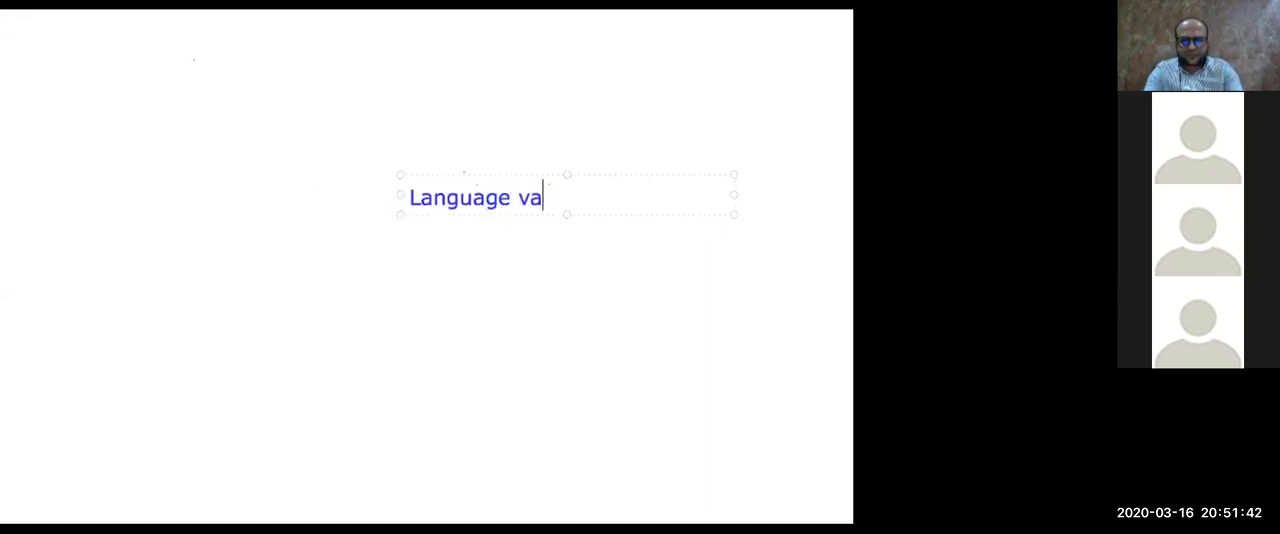
pyautogui.write('riation')
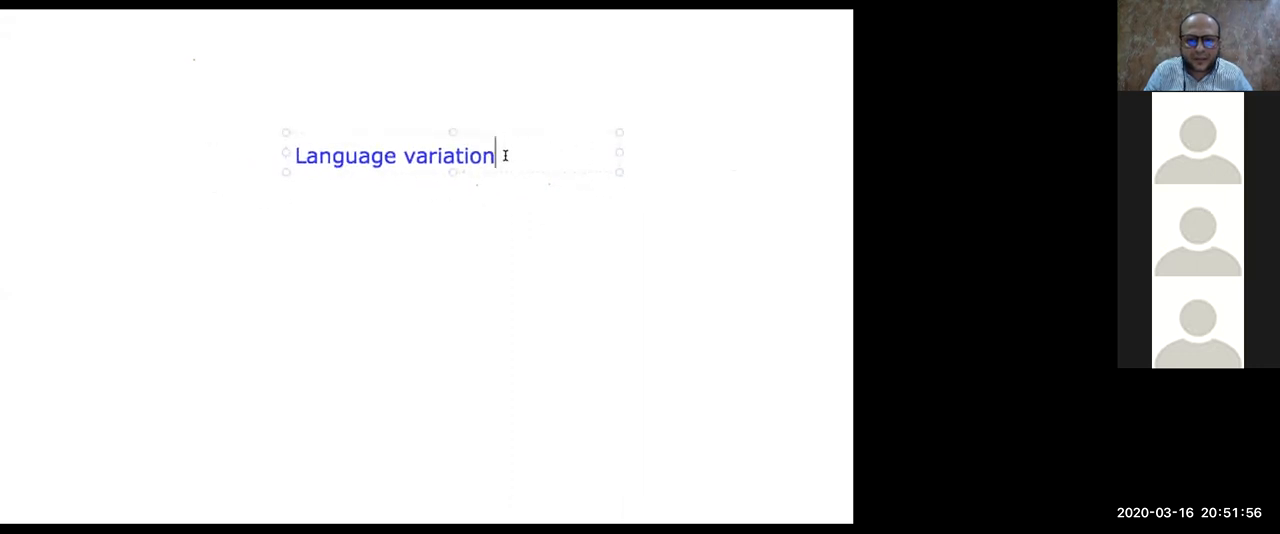
pyautogui.write(',')
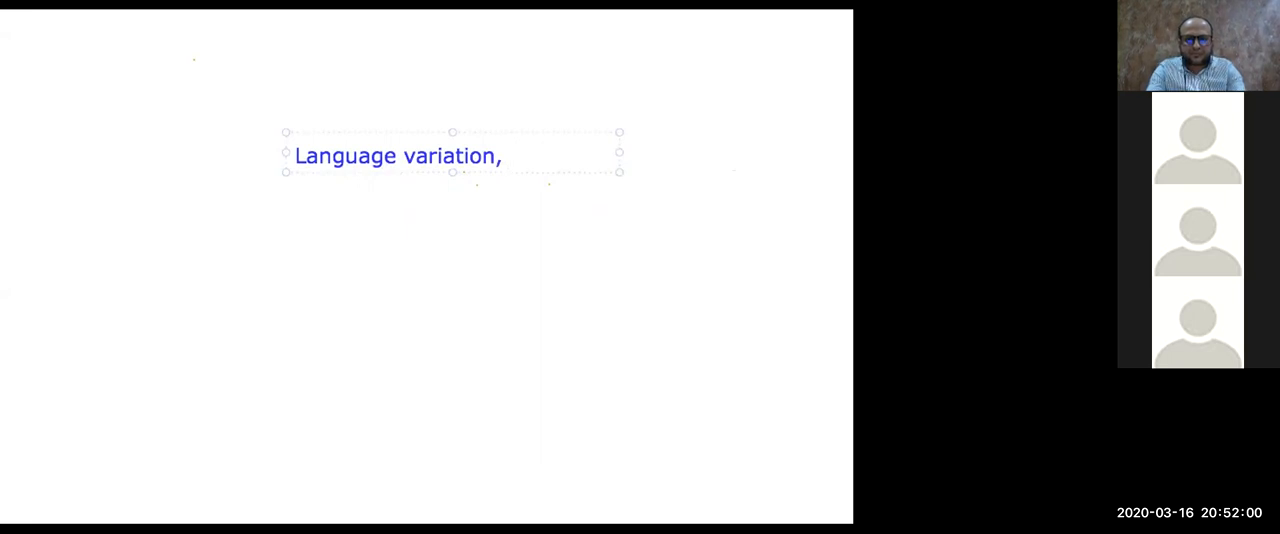
pyautogui.press('BackSpace')
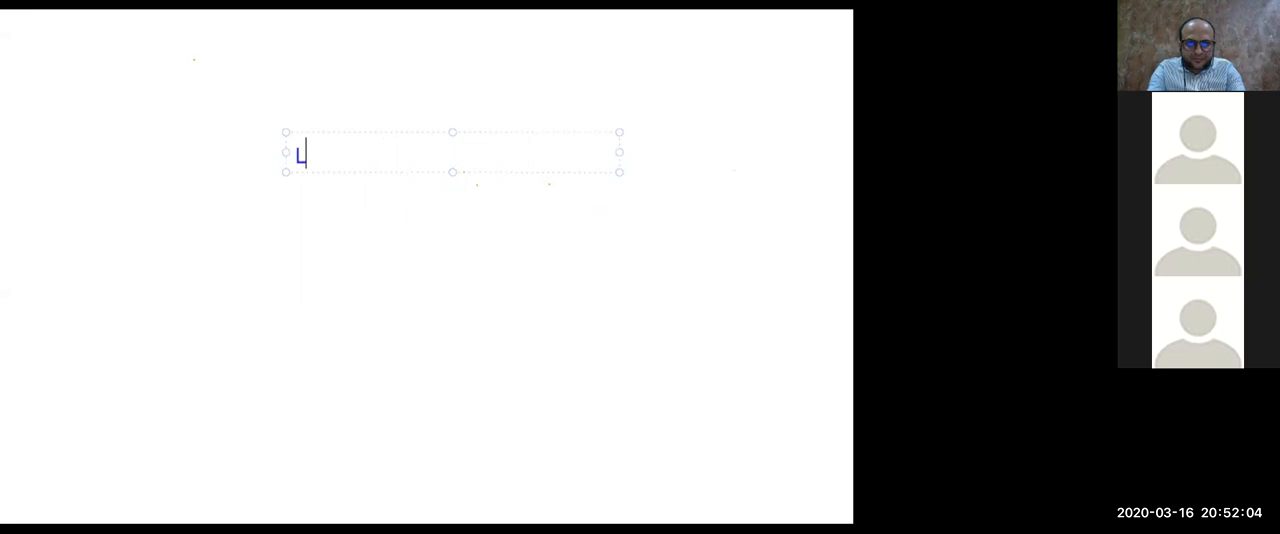
pyautogui.write('anguage')
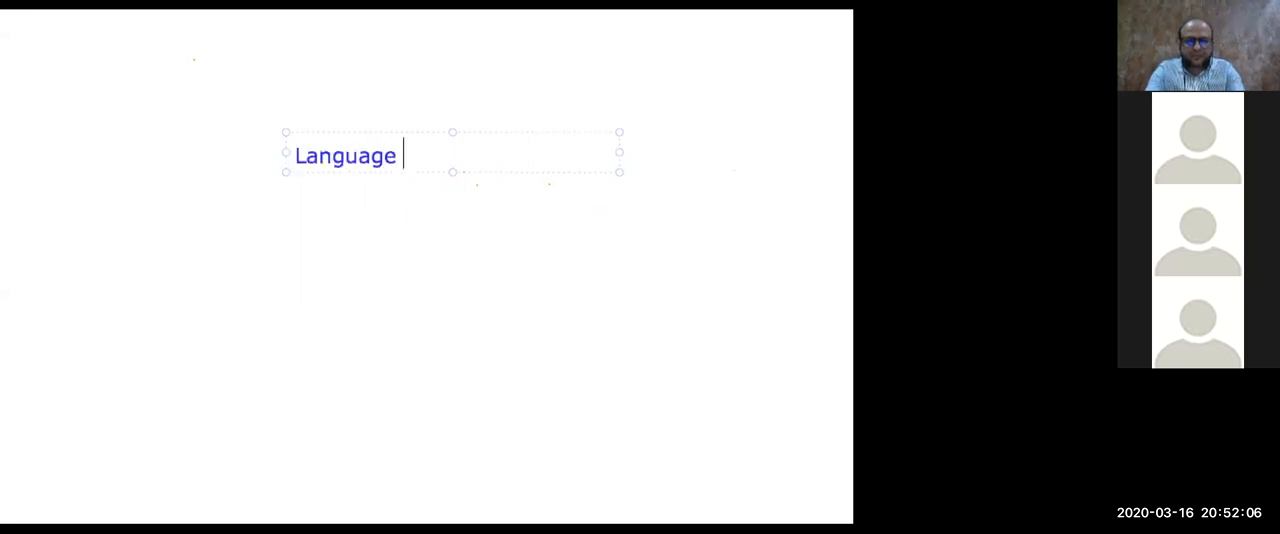
pyautogui.write('varie')
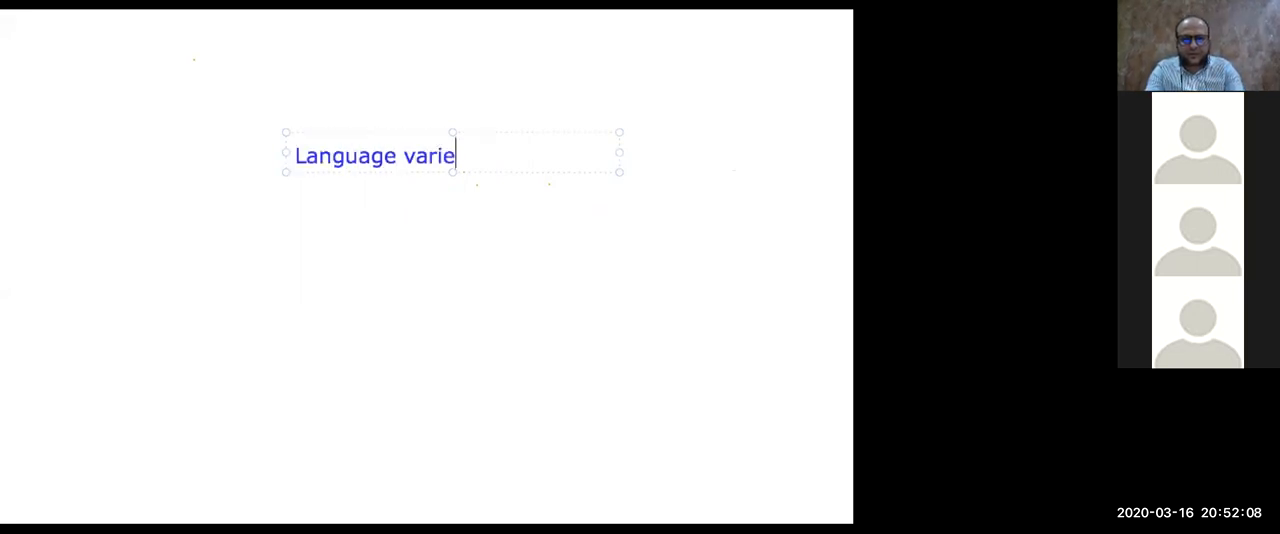
pyautogui.write('ties')
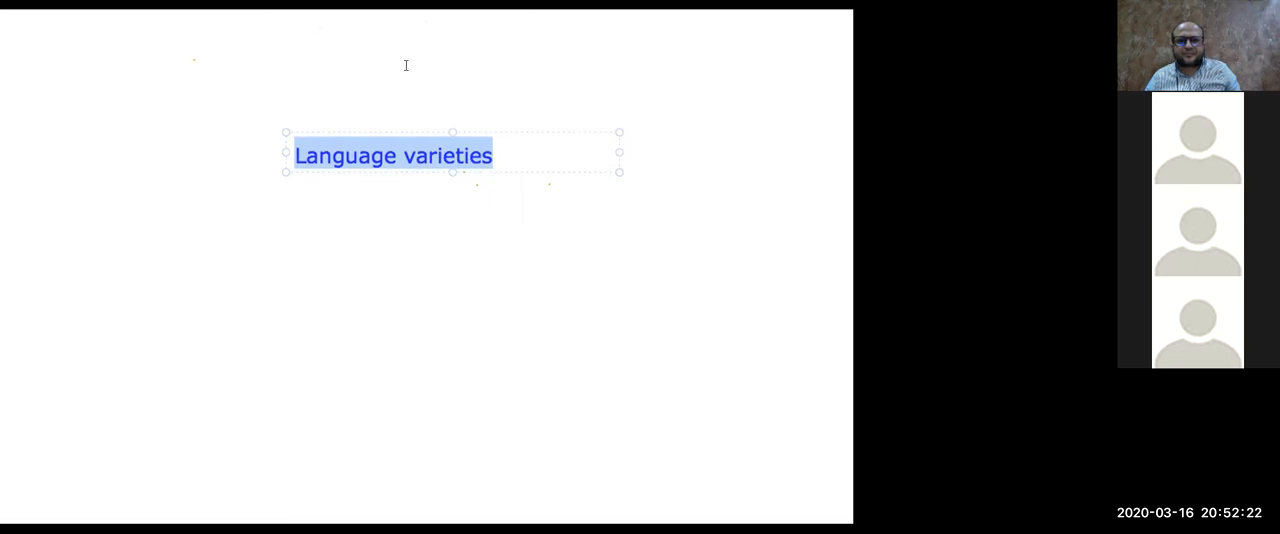
pyautogui.moveTo(268, 221)
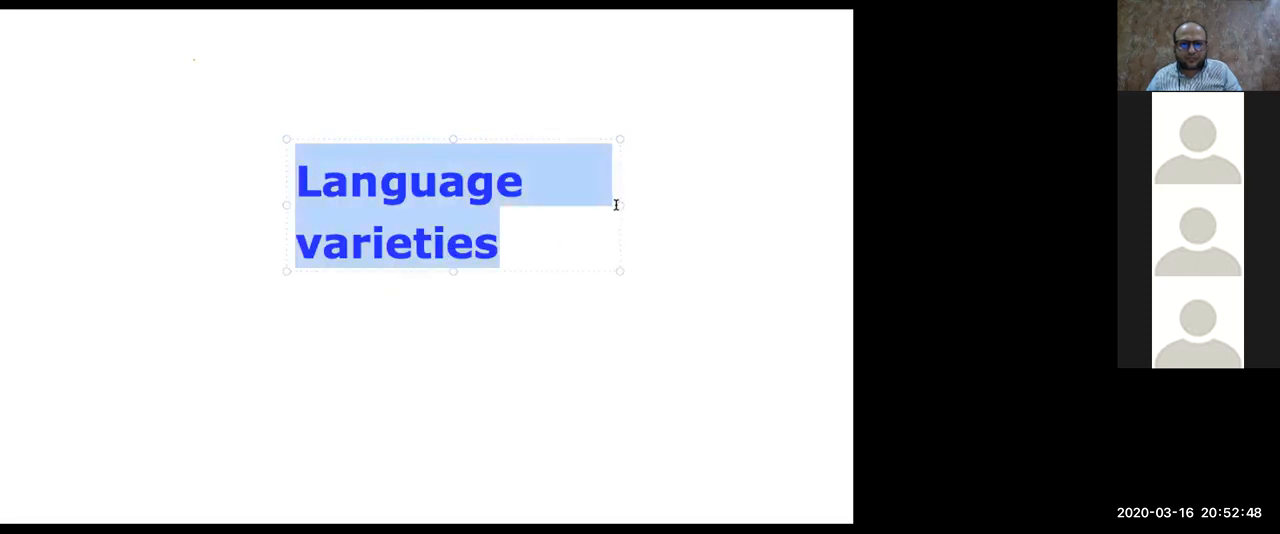
# - Widen the heading text box so 'Language varieties' fits on a single line
pyautogui.click(275, 207)
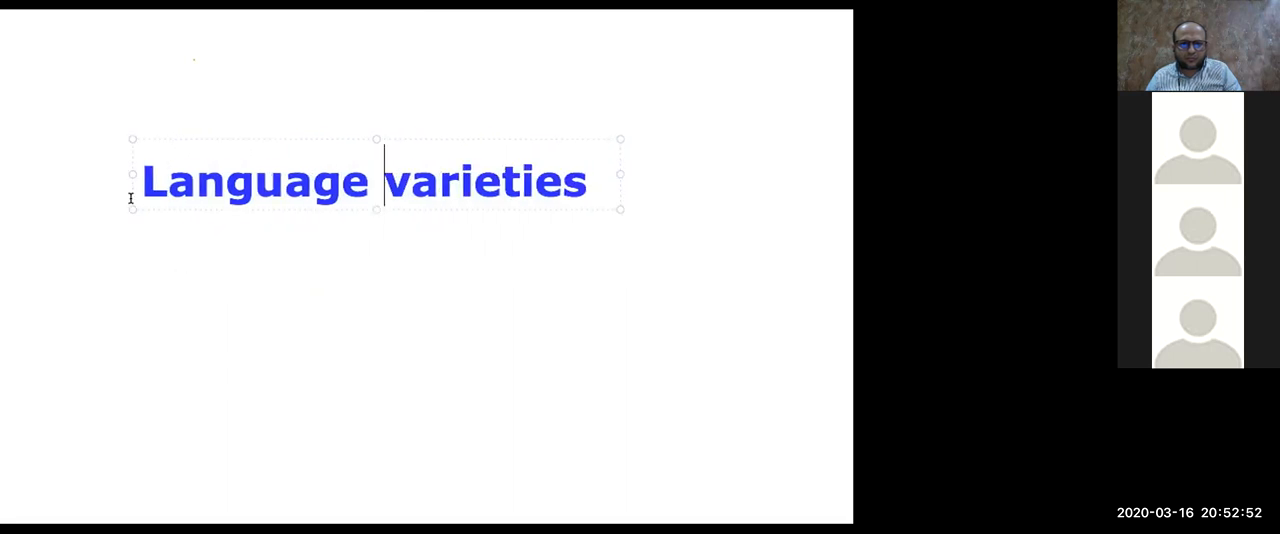
pyautogui.click(355, 317)
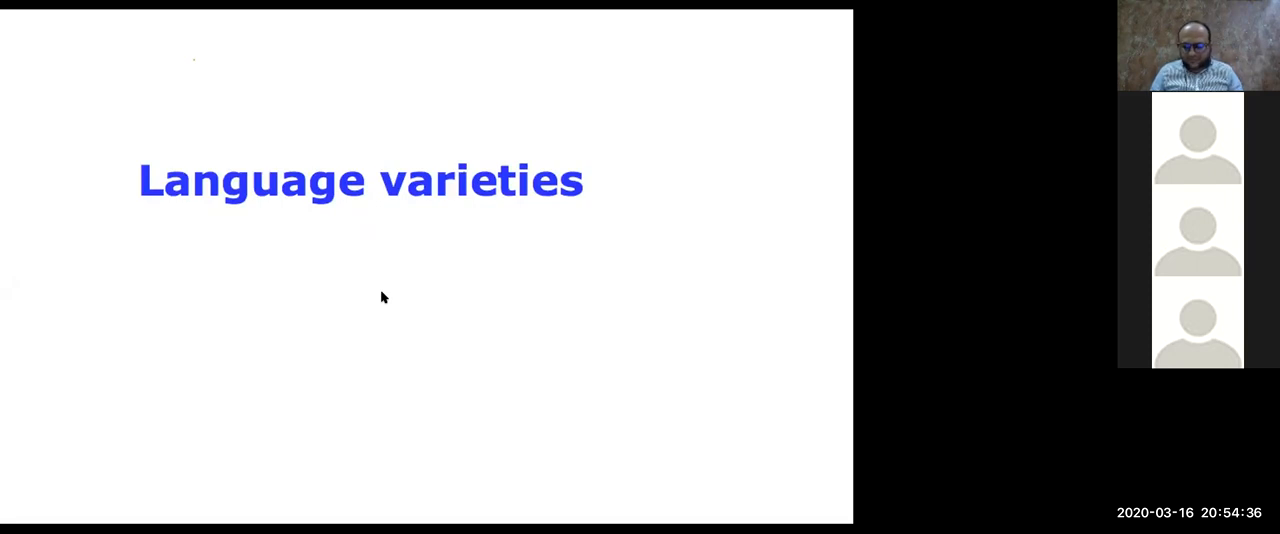
pyautogui.moveTo(819, 477)
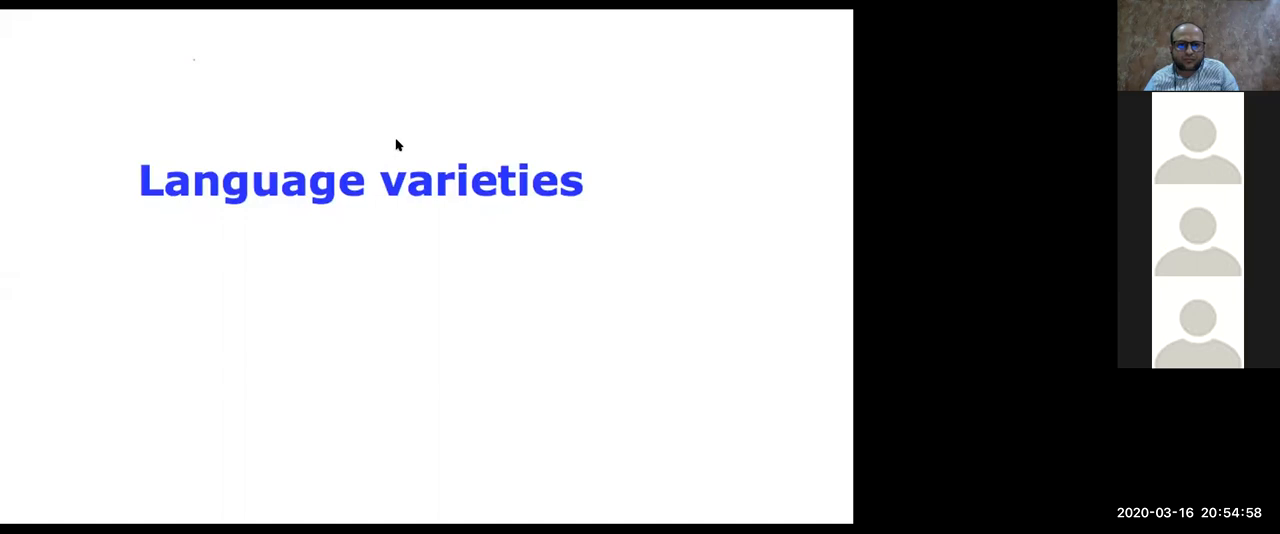
pyautogui.moveTo(575, 259)
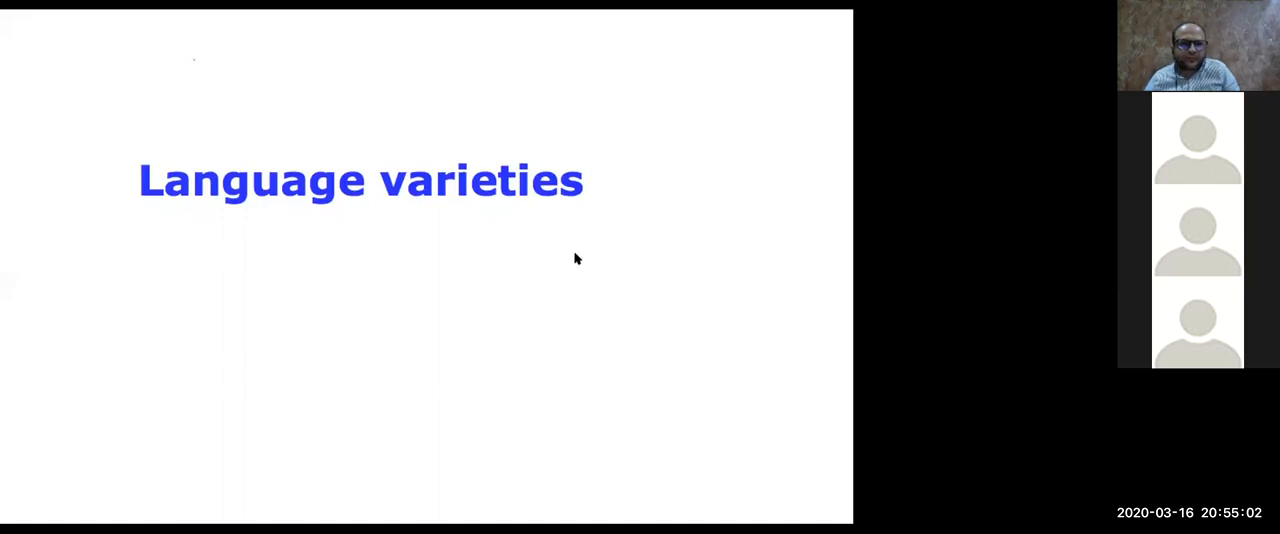
pyautogui.moveTo(255, 203)
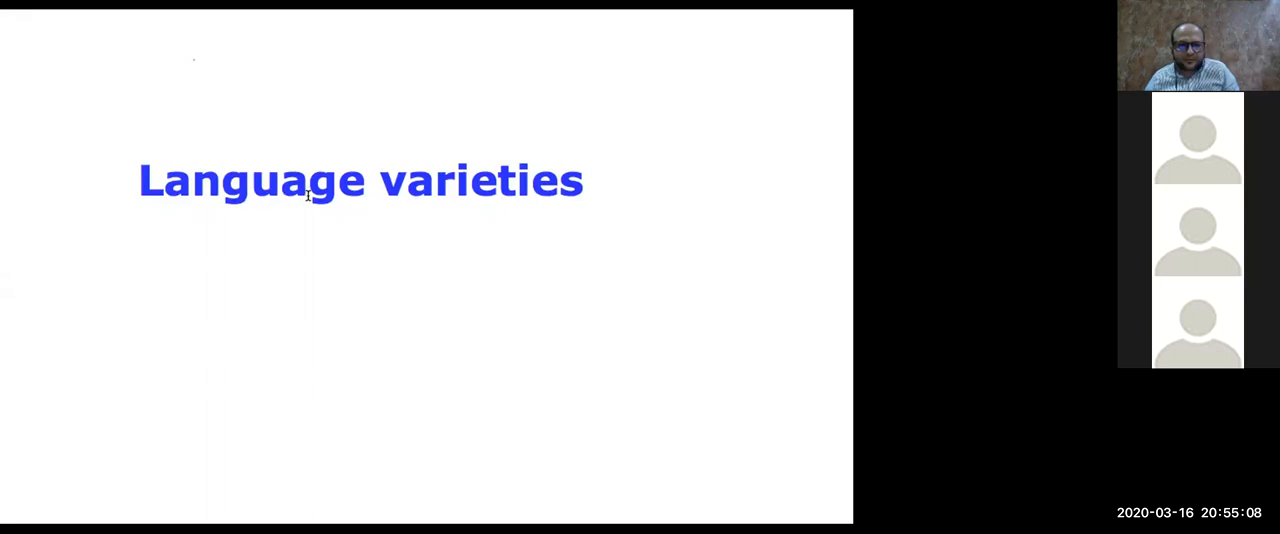
pyautogui.moveTo(461, 64)
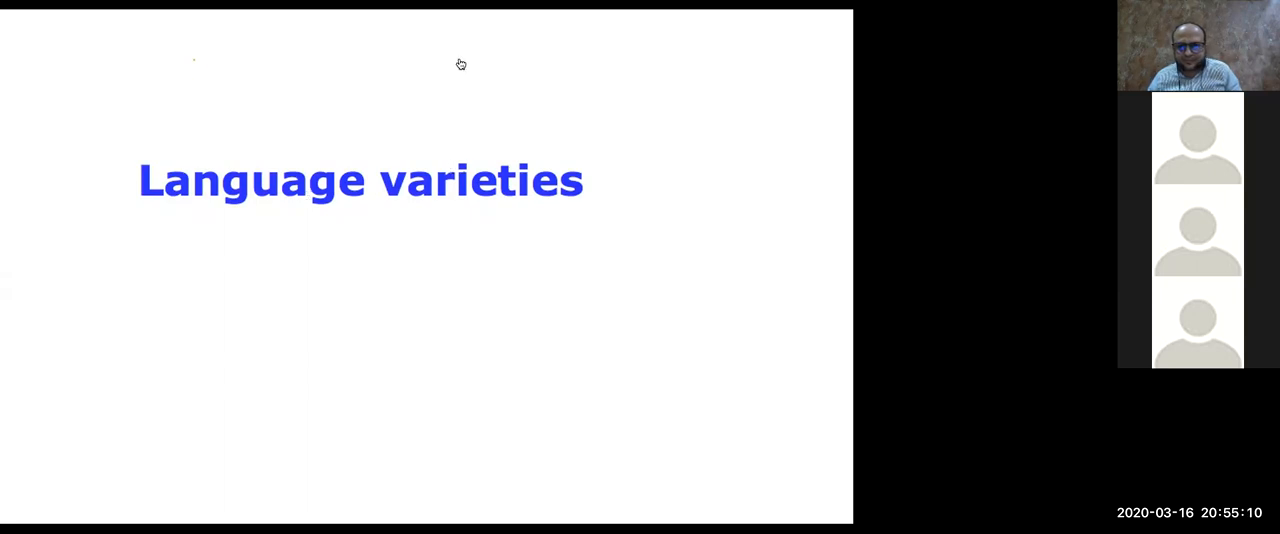